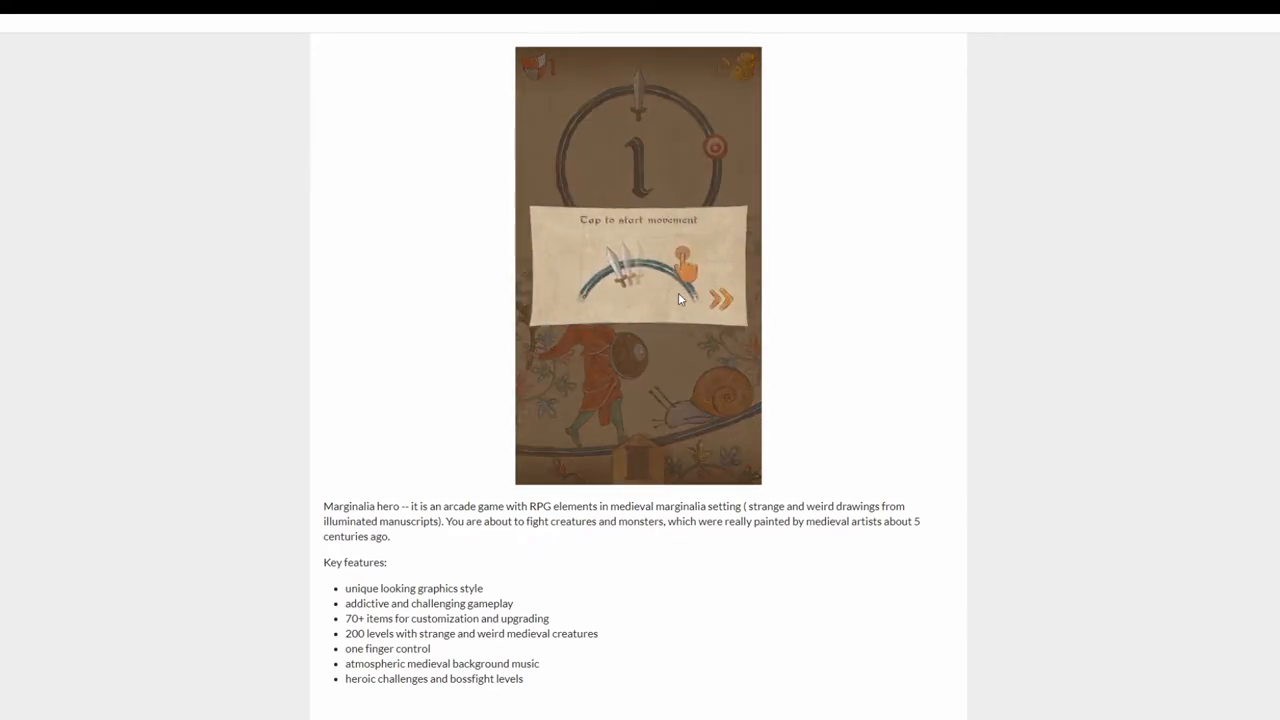
mouse_move(684, 288)
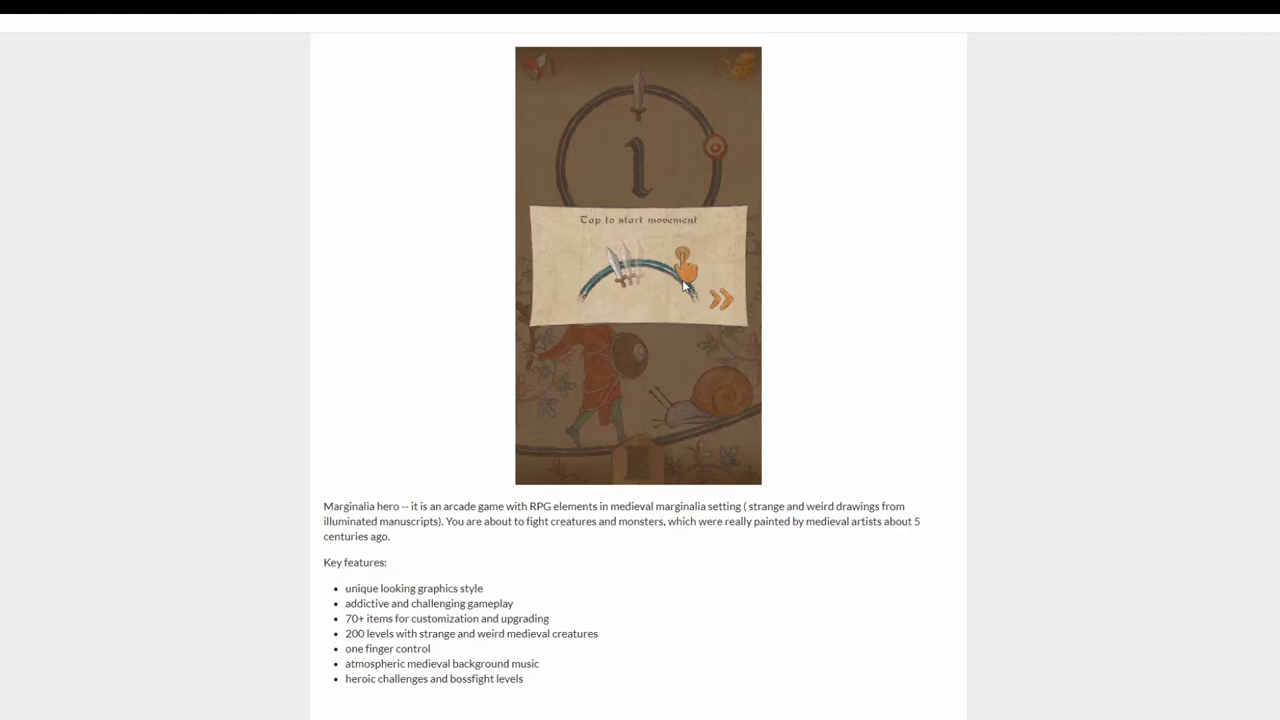
mouse_move(544, 248)
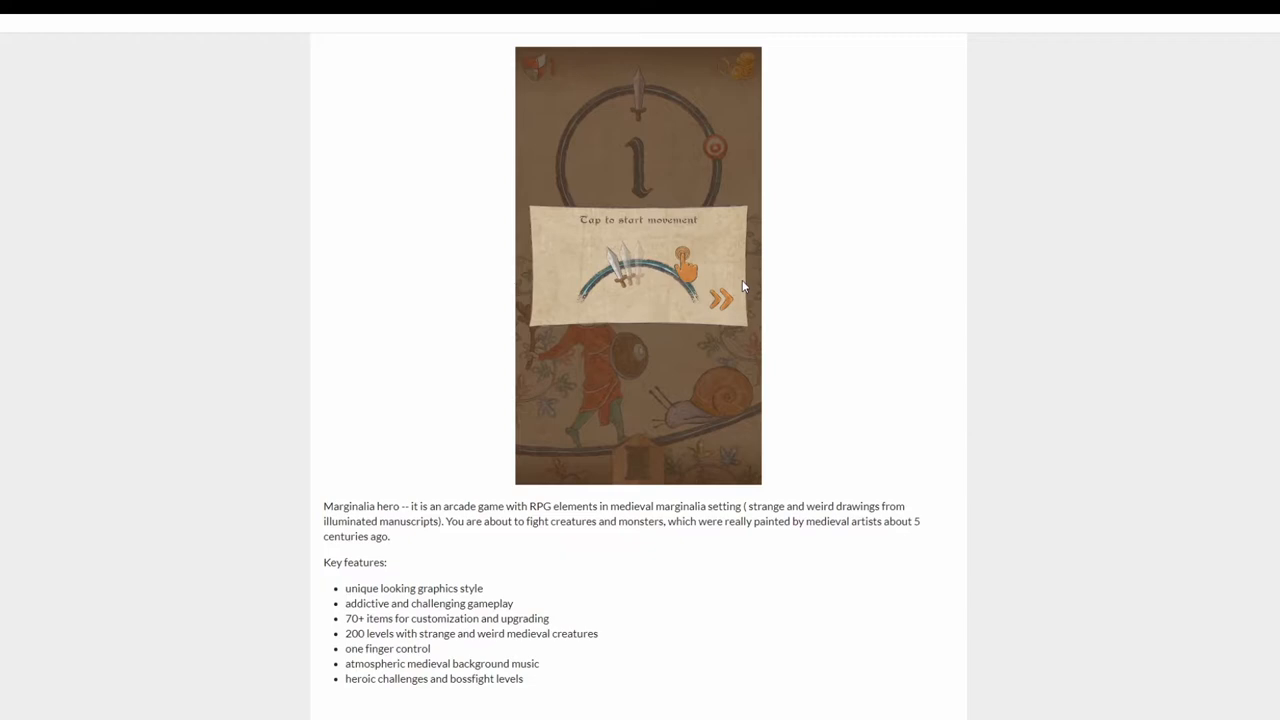
mouse_move(728, 268)
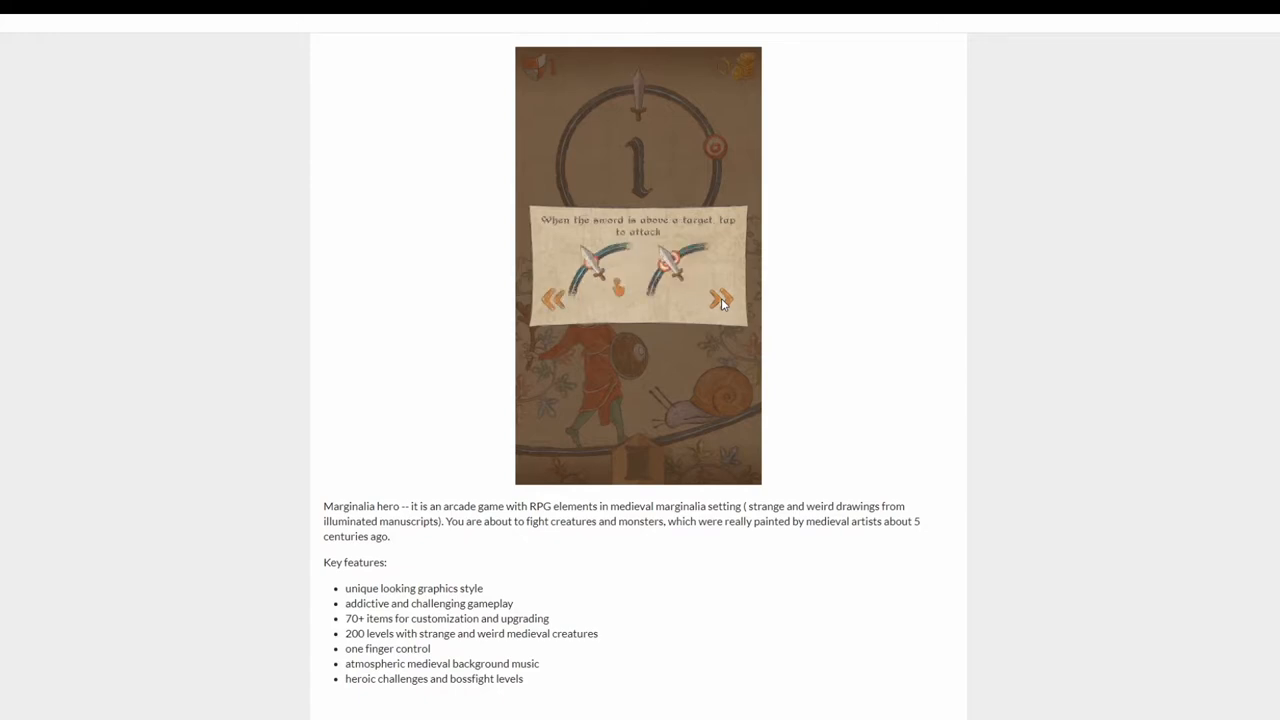
Finish the remaining level 1 tutorial tips and begin the level 1 fight
left_click(724, 300)
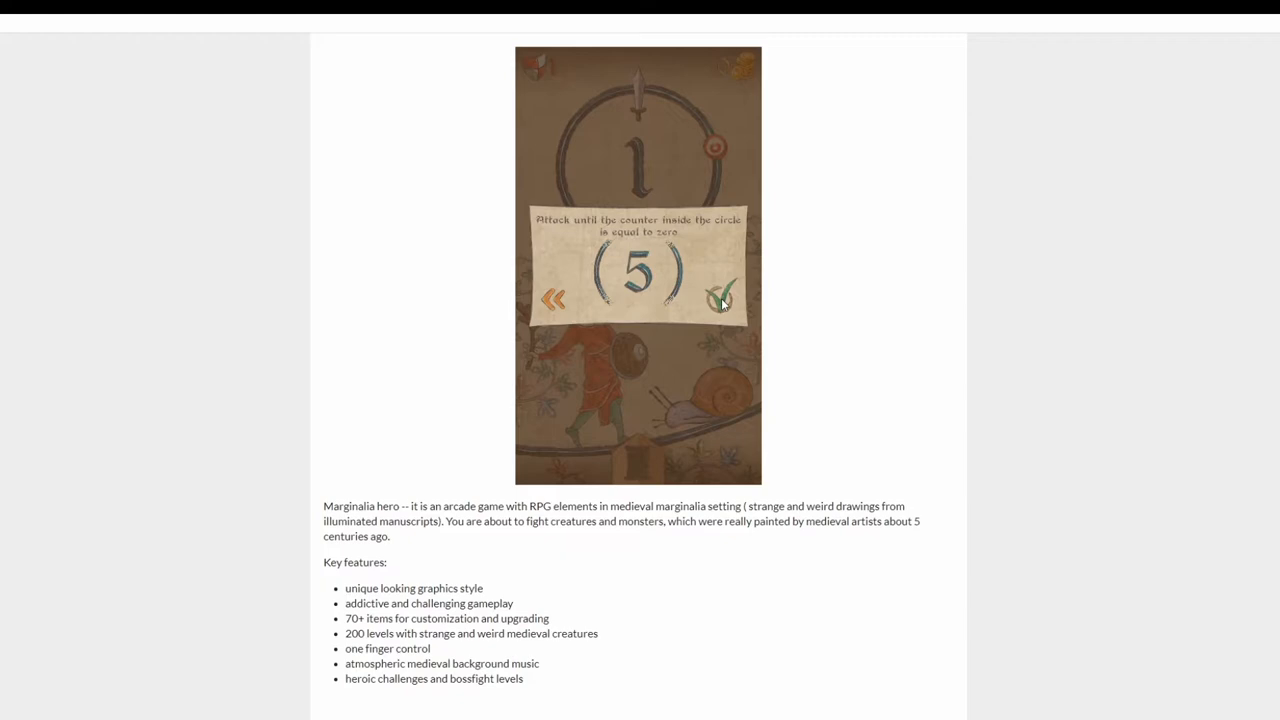
left_click(722, 300)
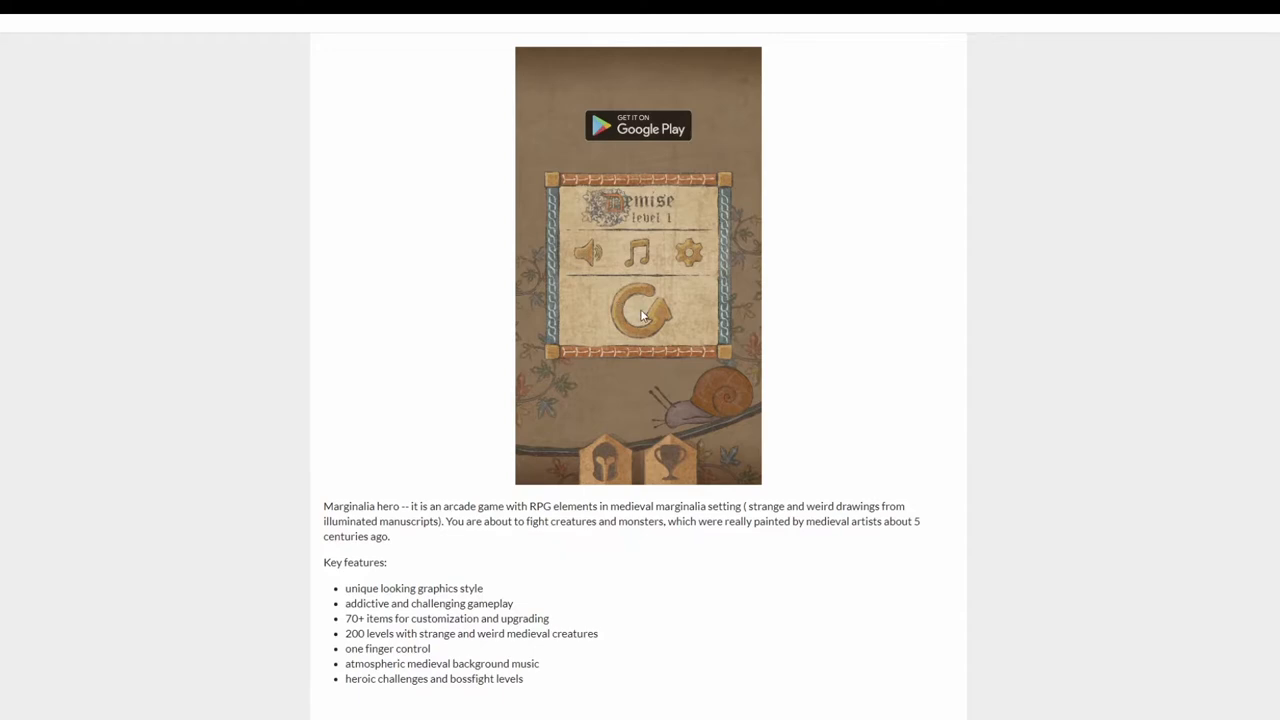
Retry level 1, then continue from each Victory screen through levels 2, 3 and 4
left_click(640, 308)
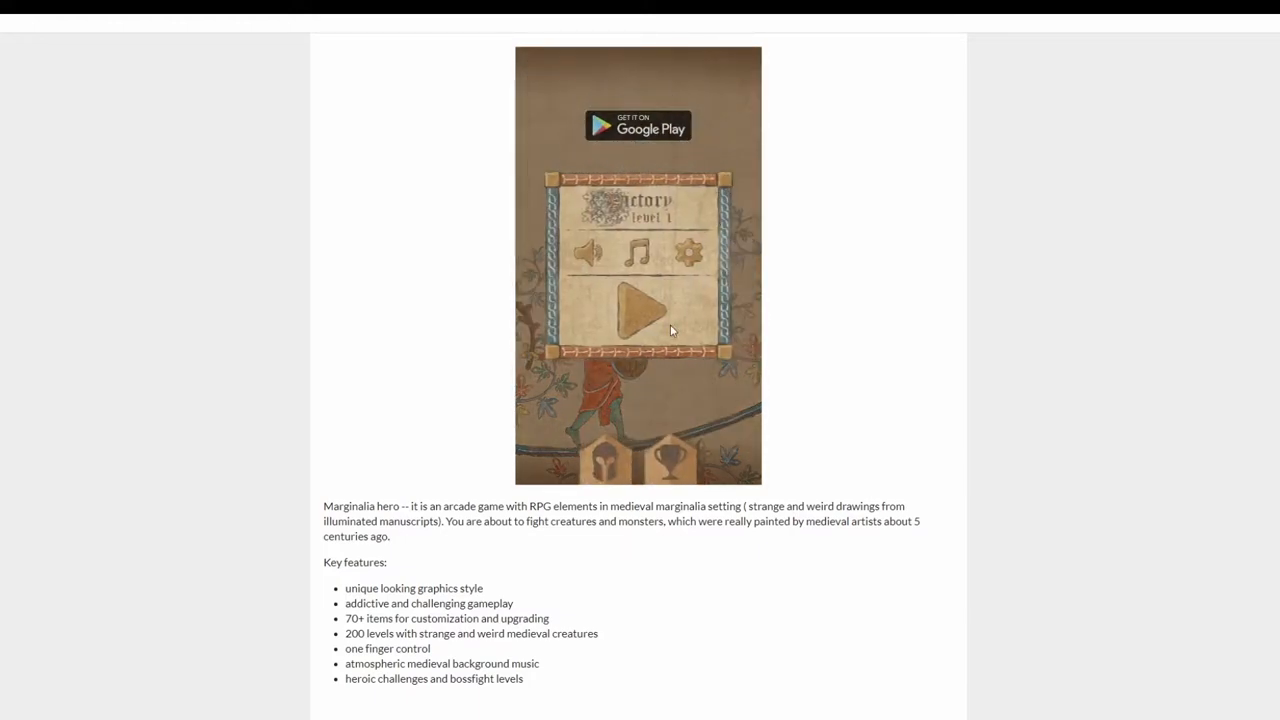
left_click(638, 308)
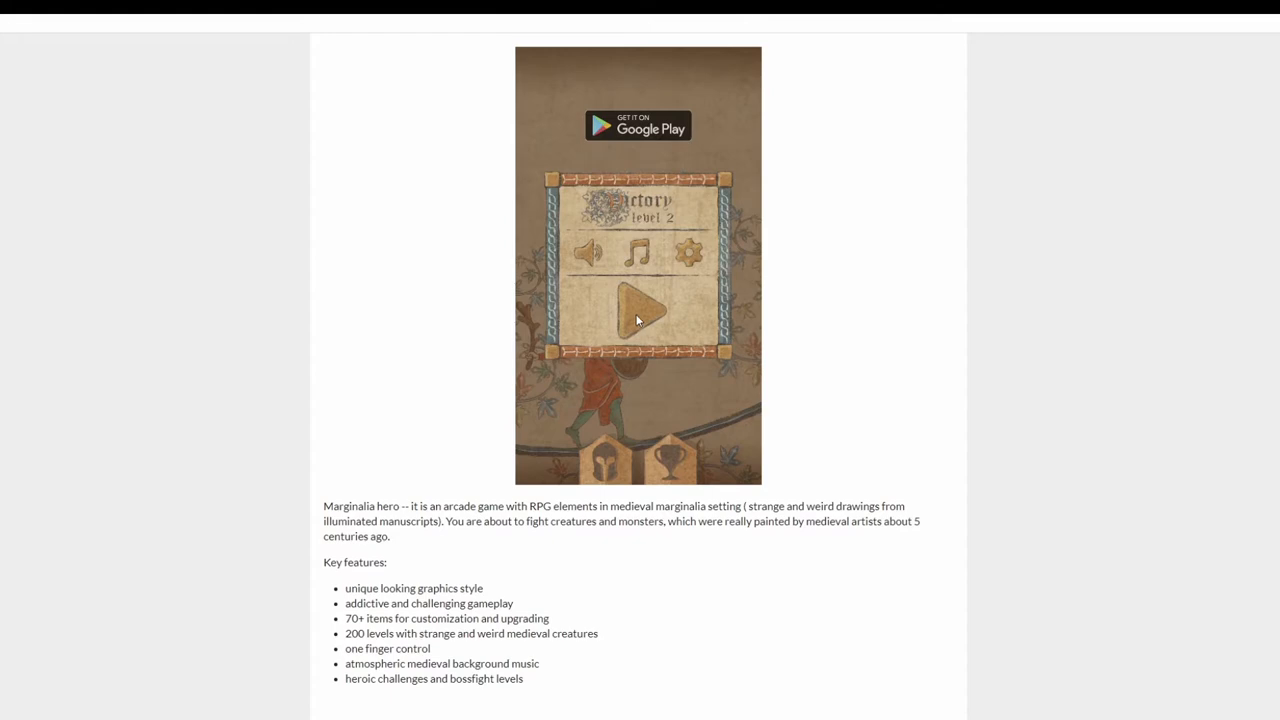
left_click(638, 304)
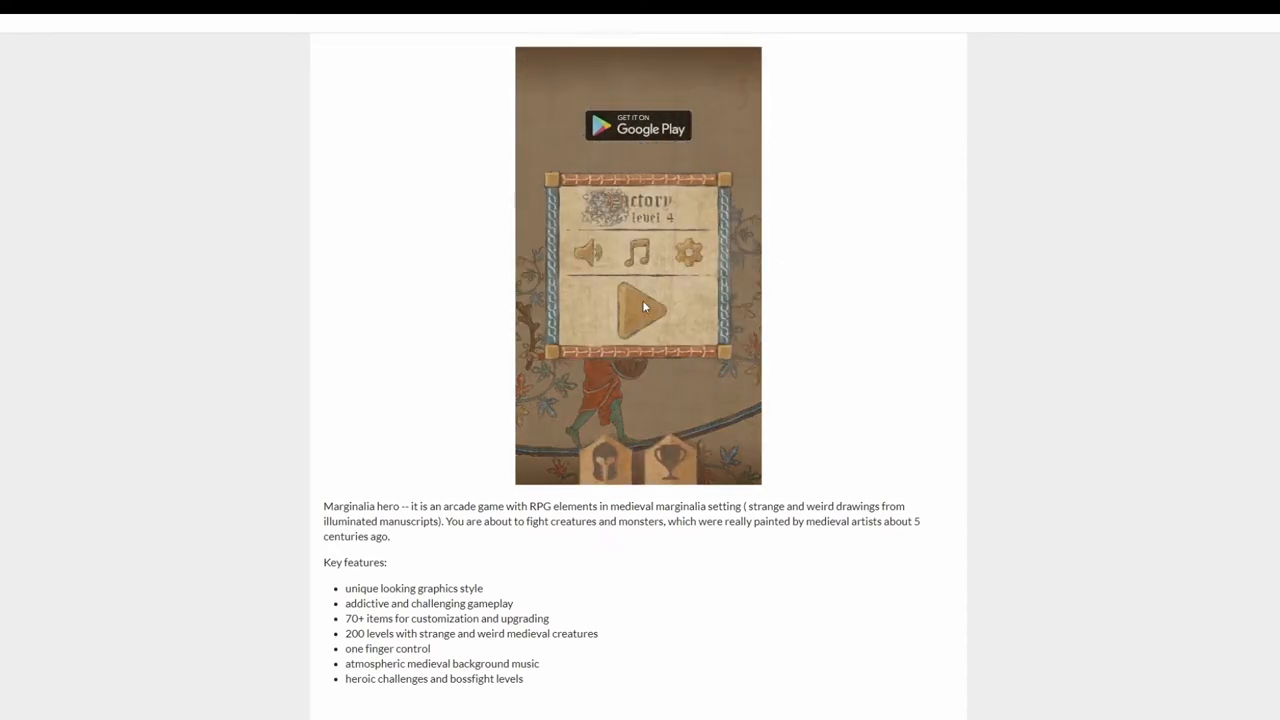
left_click(636, 308)
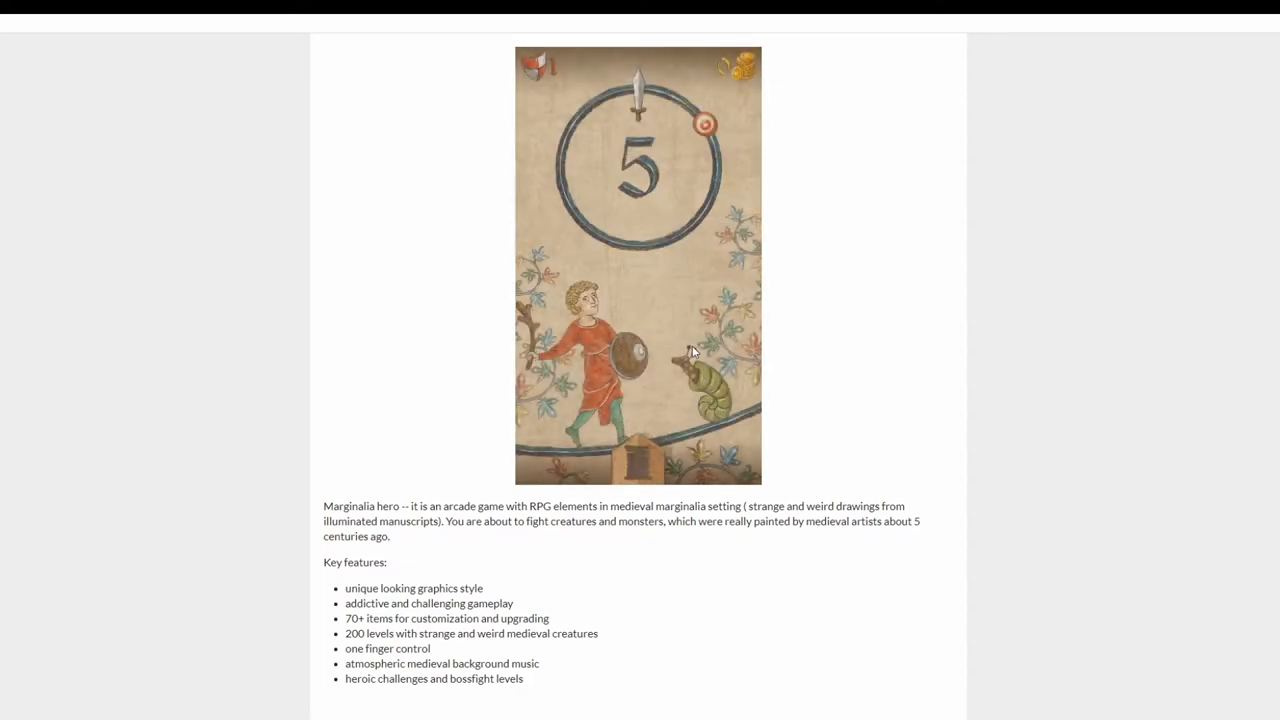
mouse_move(722, 176)
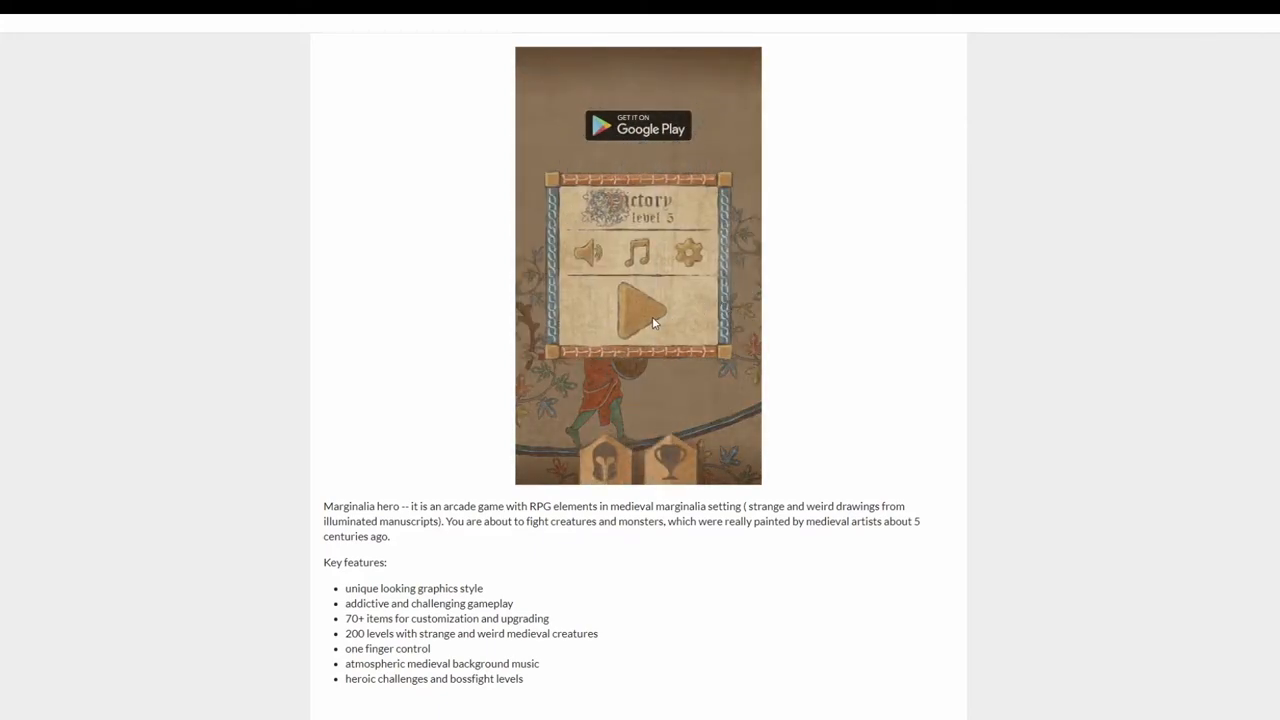
Continue from the level 5 Victory screen toward the level 7 attack tip
left_click(638, 304)
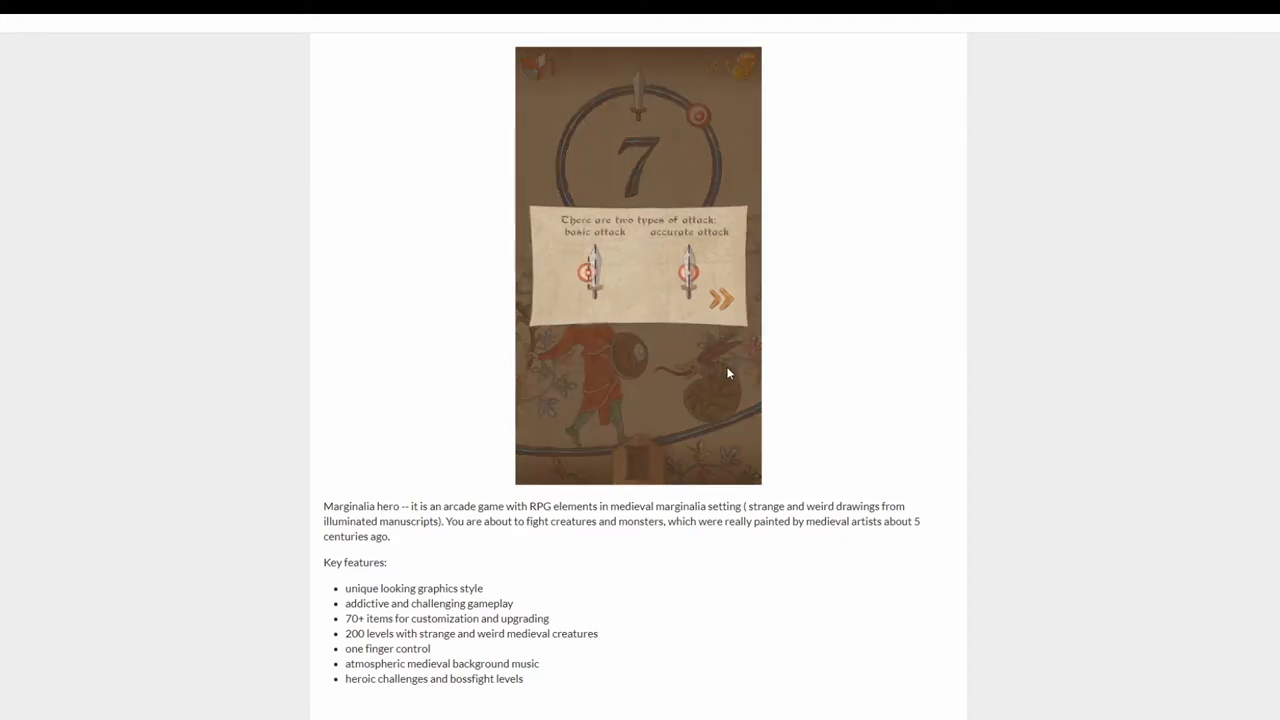
mouse_move(714, 328)
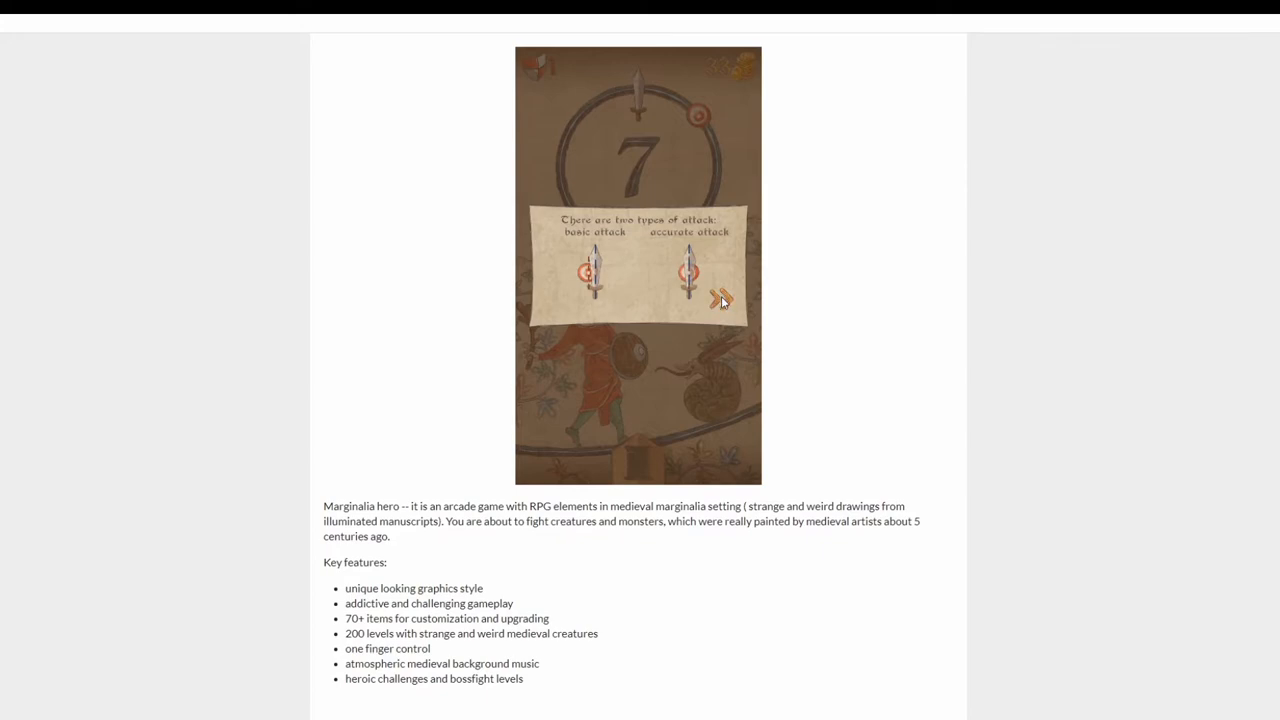
Advance from the basic-attack tip to the accurate-attacks-for-coins tip
left_click(722, 298)
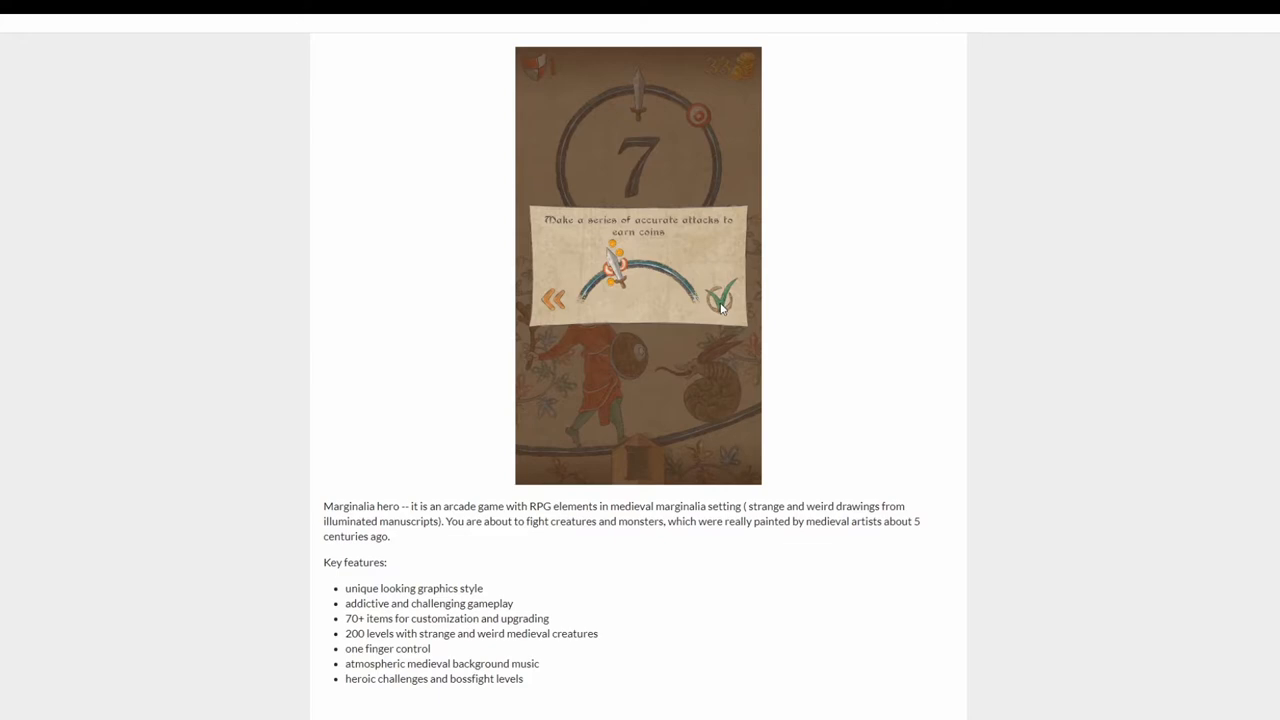
mouse_move(720, 304)
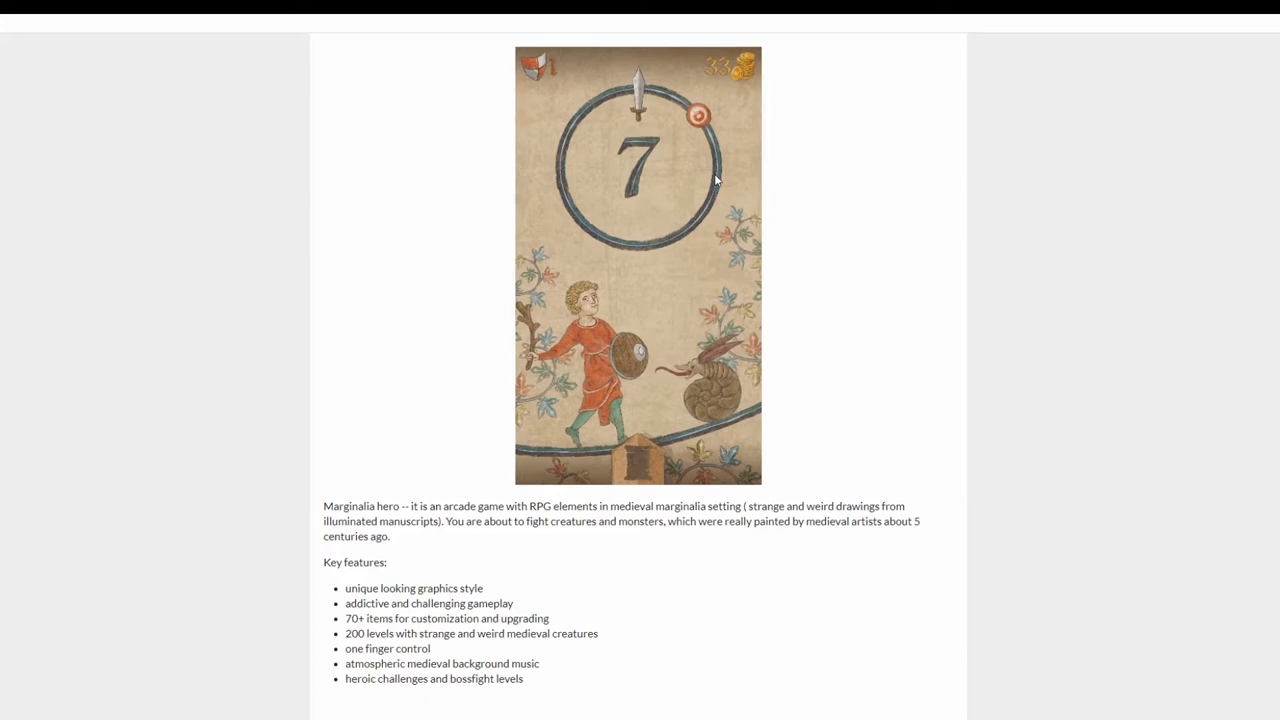
mouse_move(710, 154)
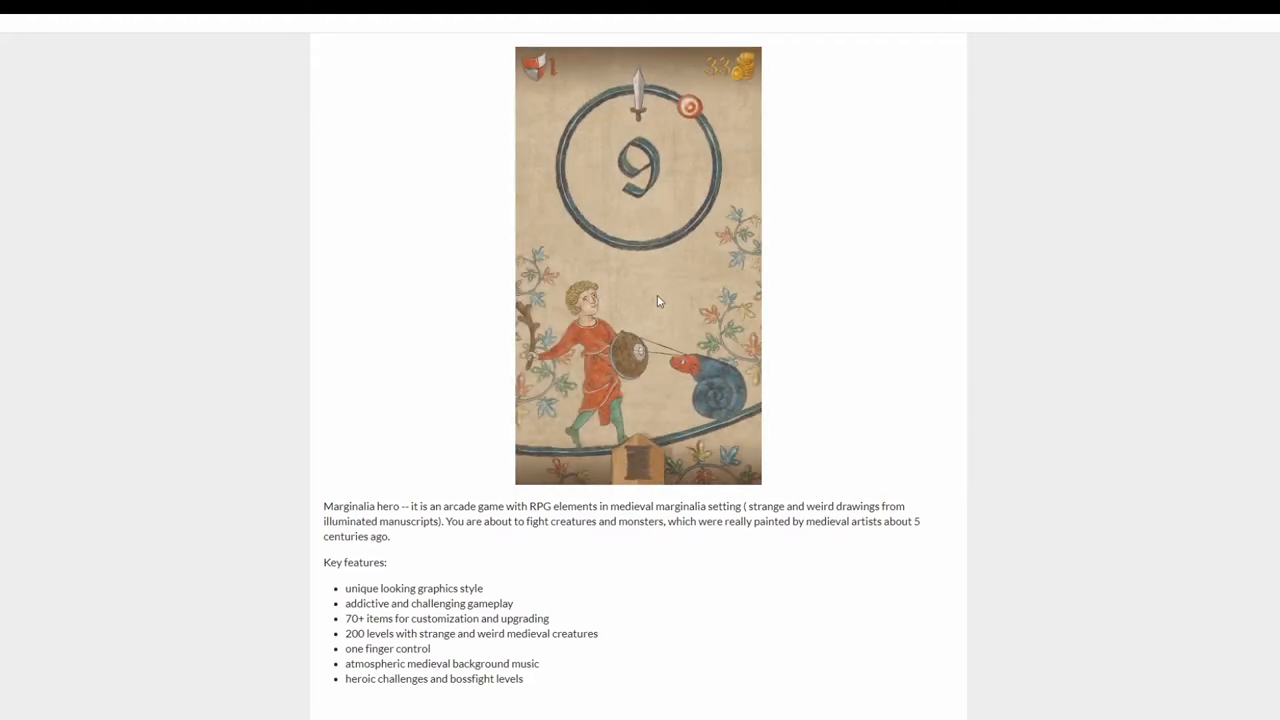
mouse_move(660, 308)
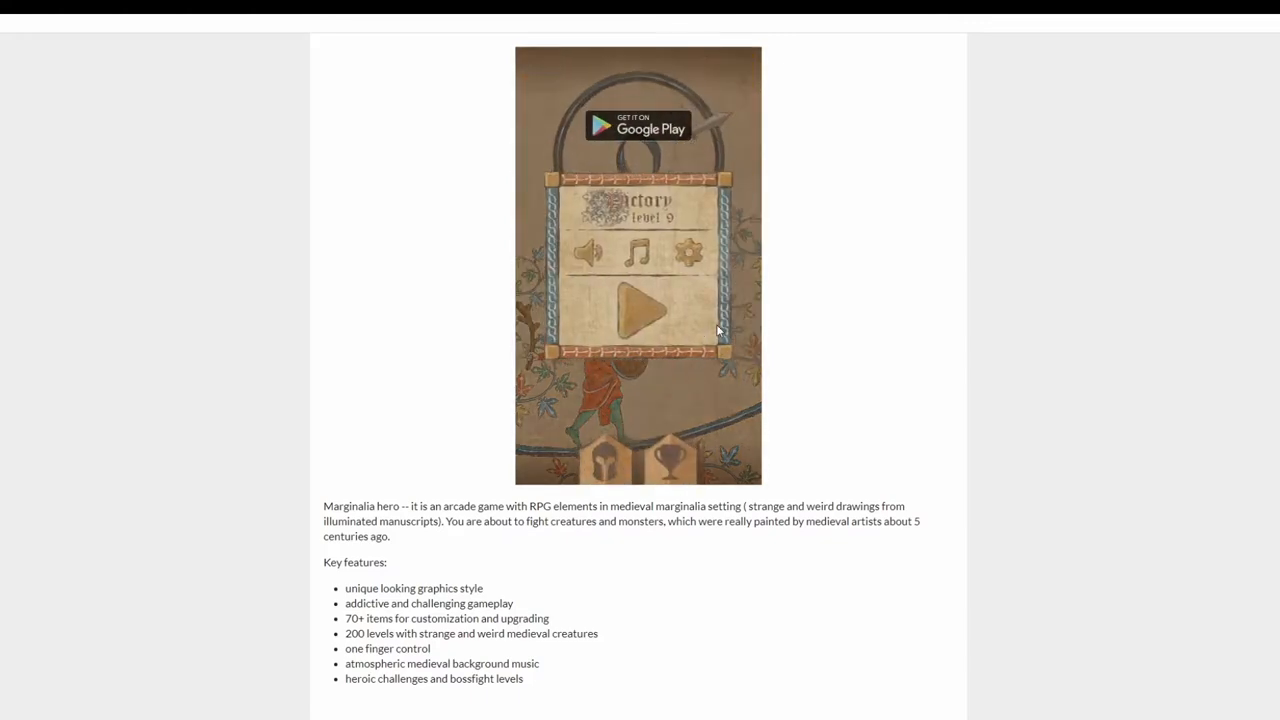
Continue past the level 9 victory, win level 10 and collect its three coin bundles
left_click(638, 308)
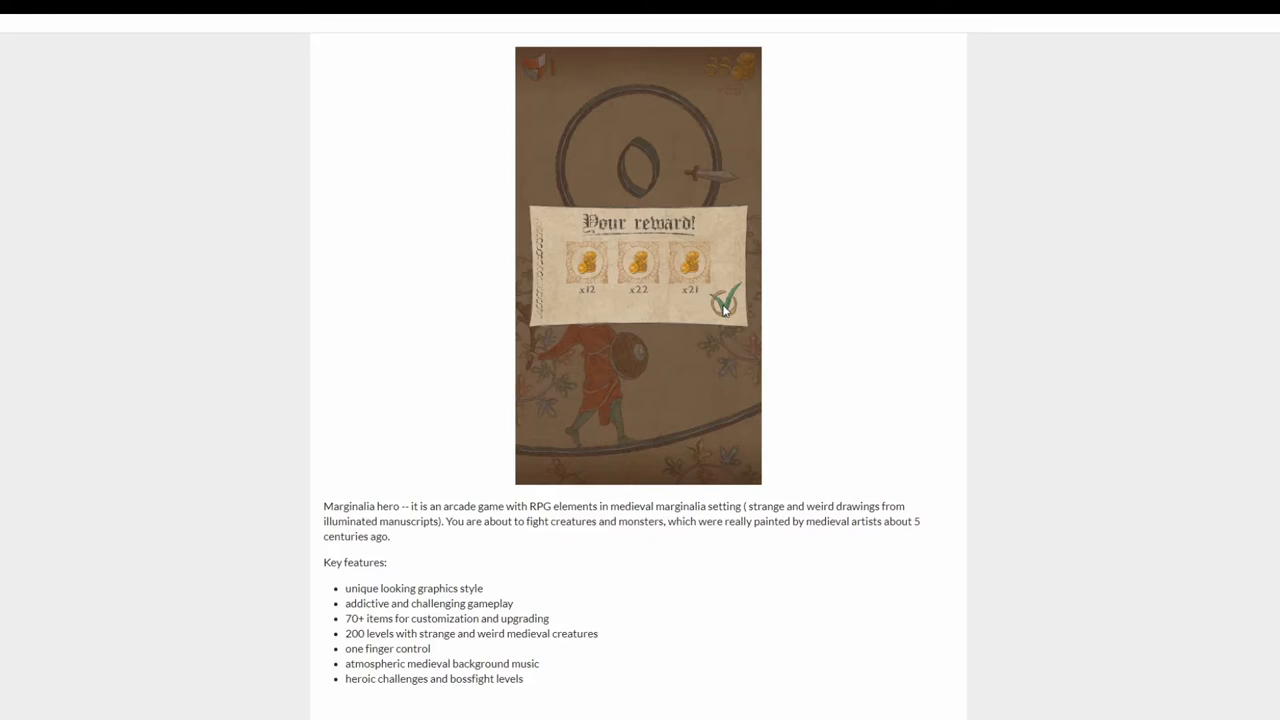
left_click(724, 296)
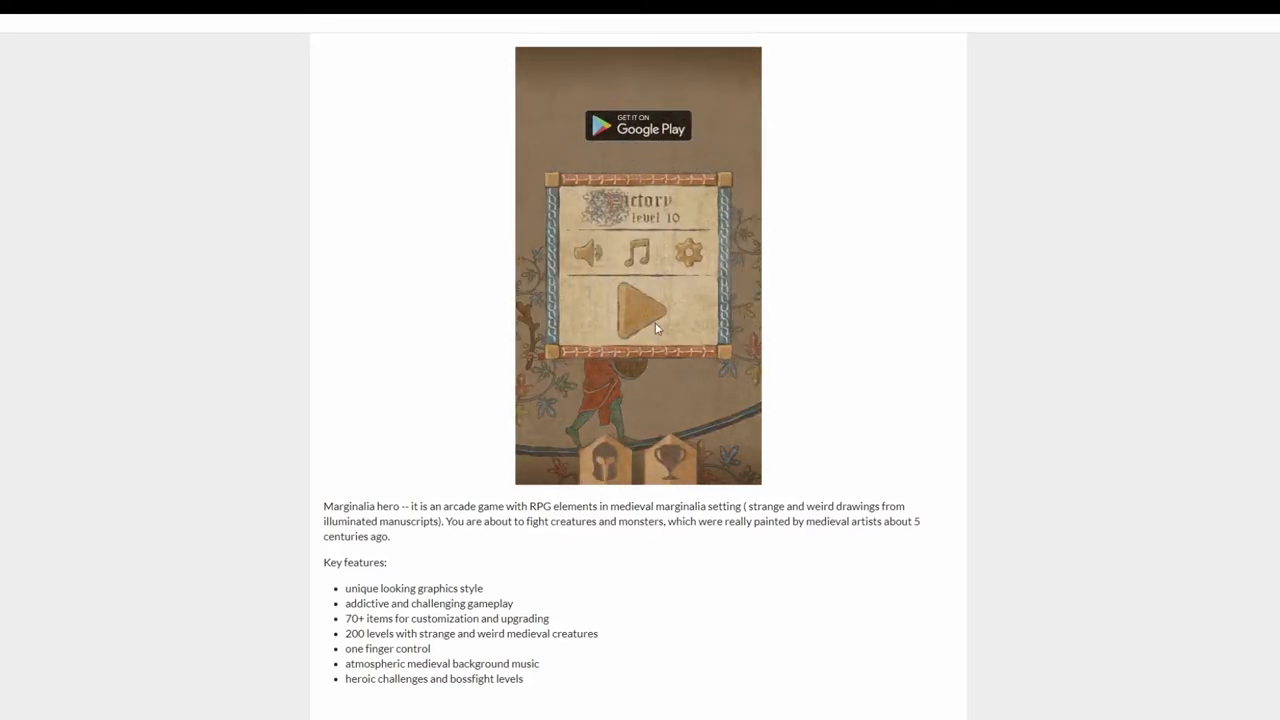
Start level 11, retry after the defeat, and continue to level 12 after winning
left_click(638, 304)
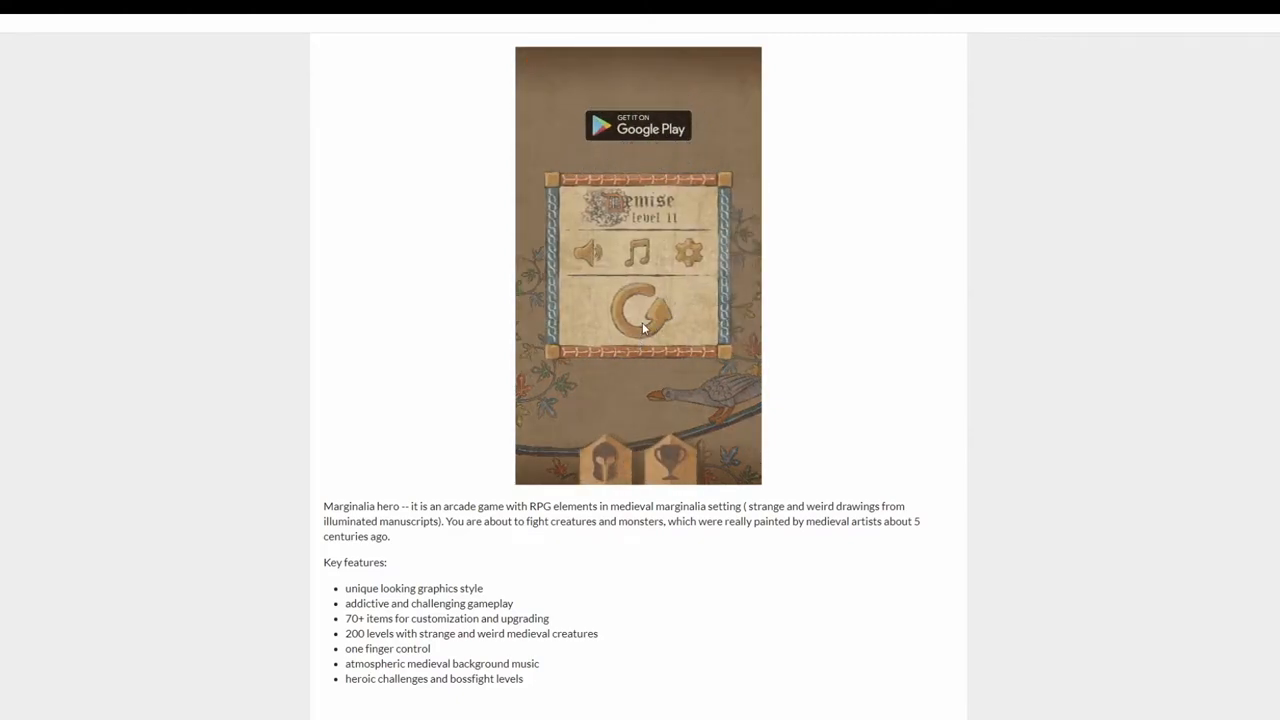
left_click(638, 310)
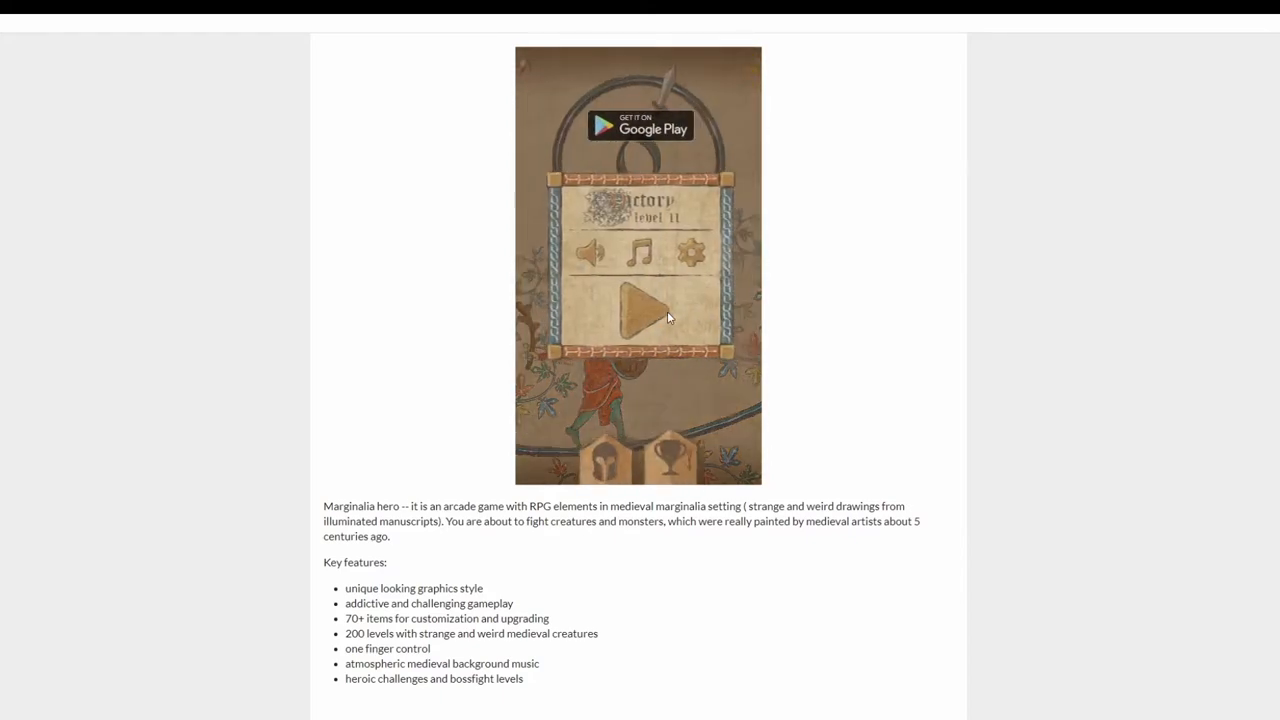
left_click(638, 304)
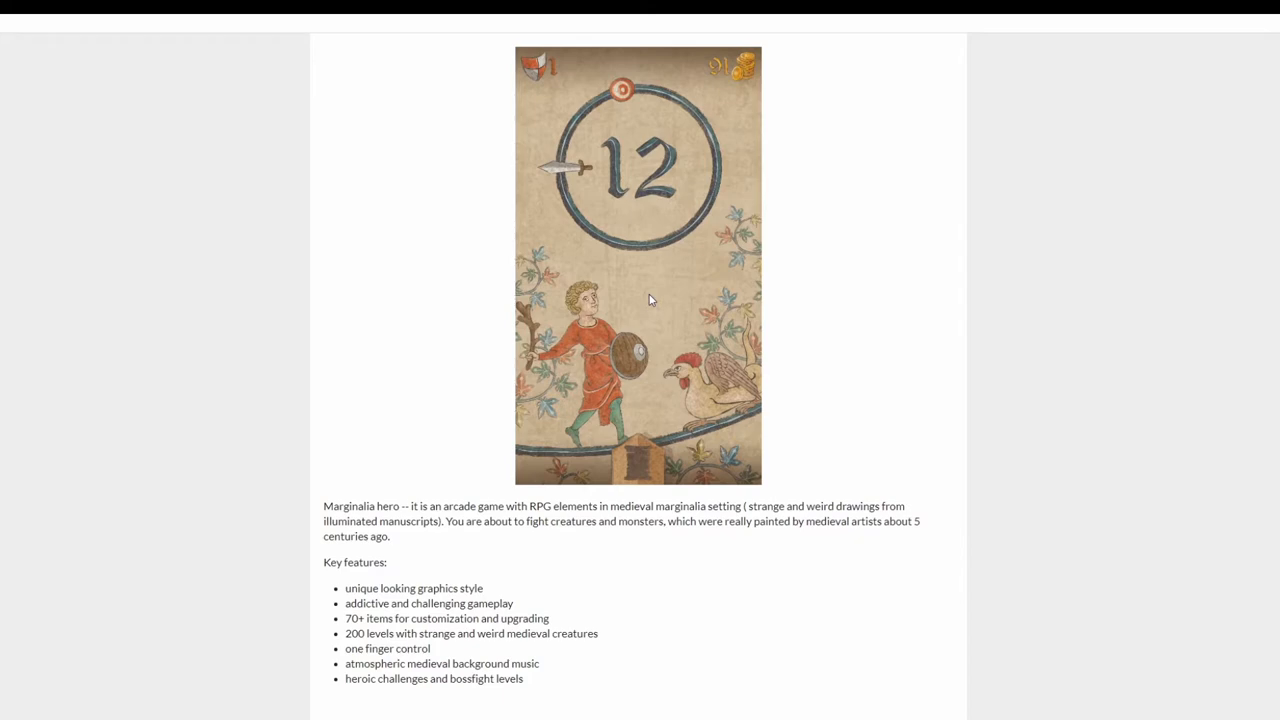
mouse_move(700, 256)
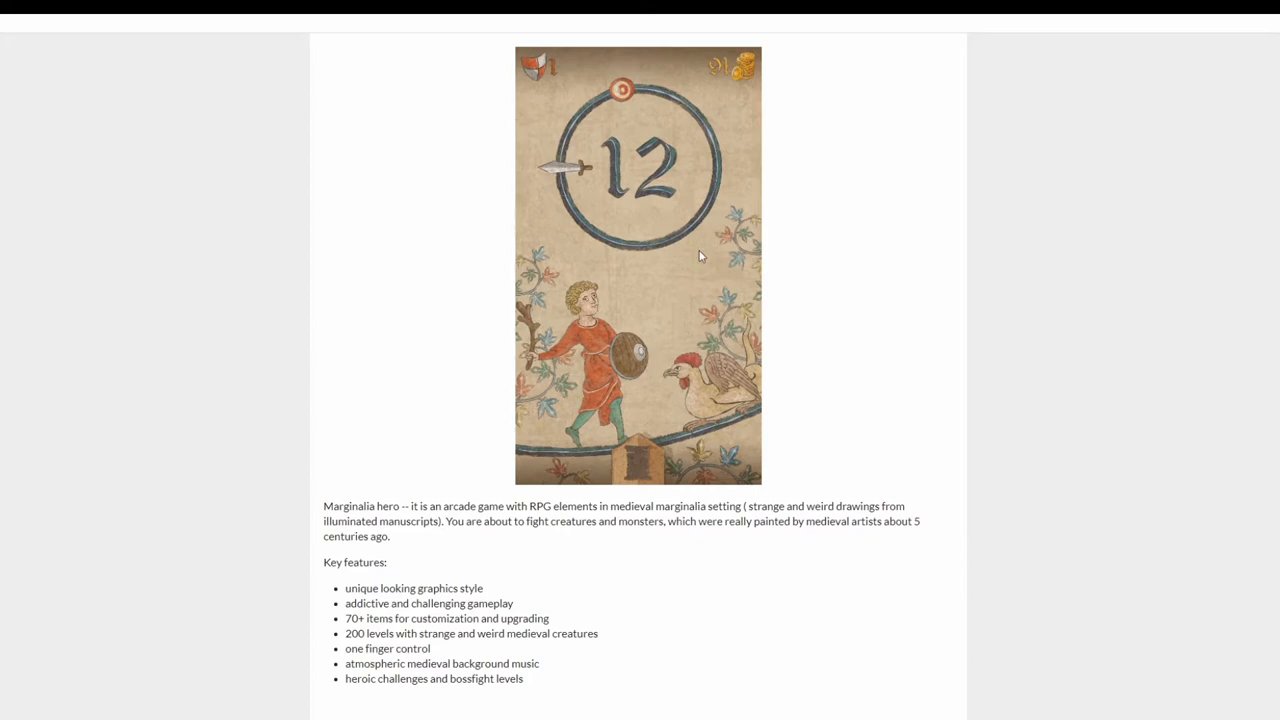
mouse_move(692, 232)
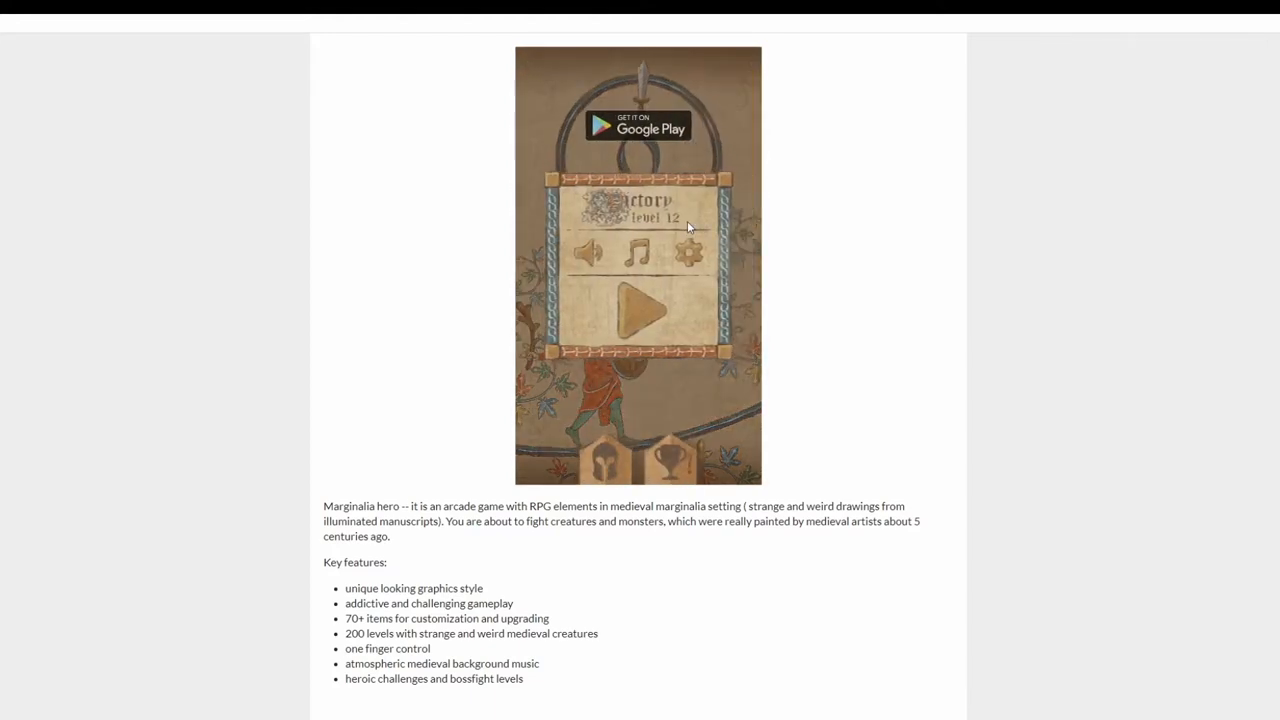
Continue from the level 12 Victory screen into the level 13 fight
left_click(638, 308)
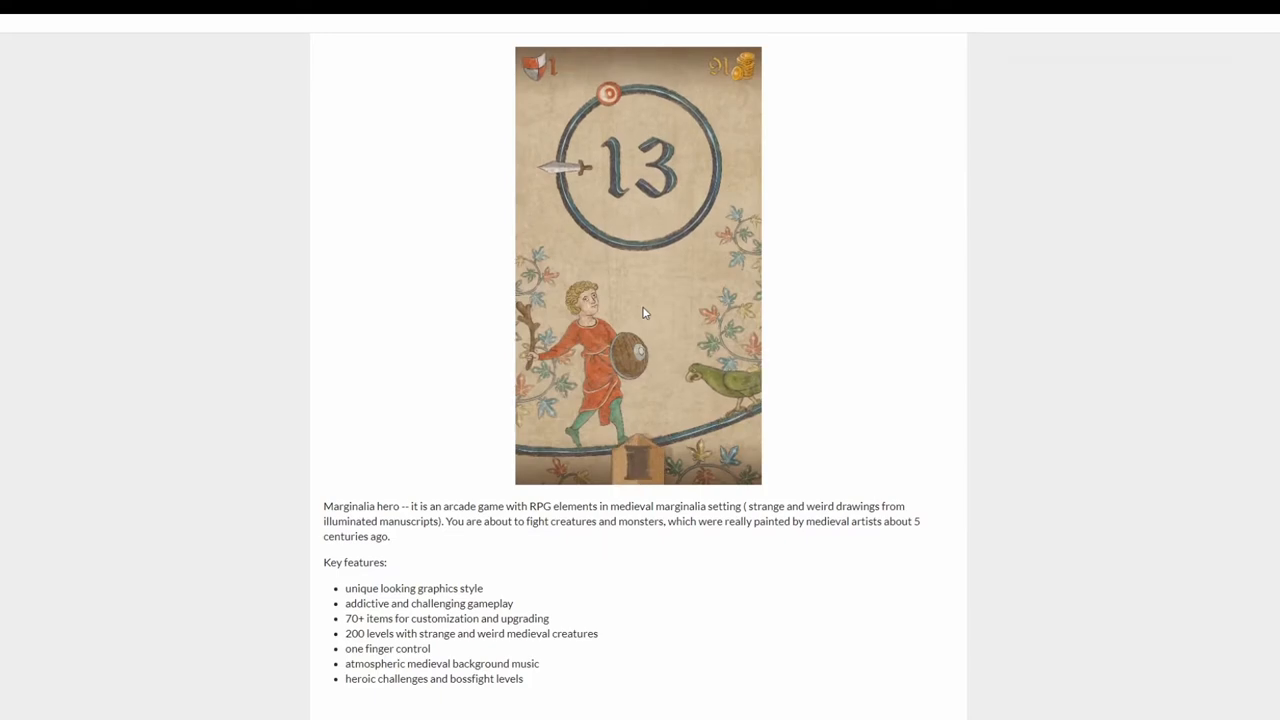
mouse_move(620, 304)
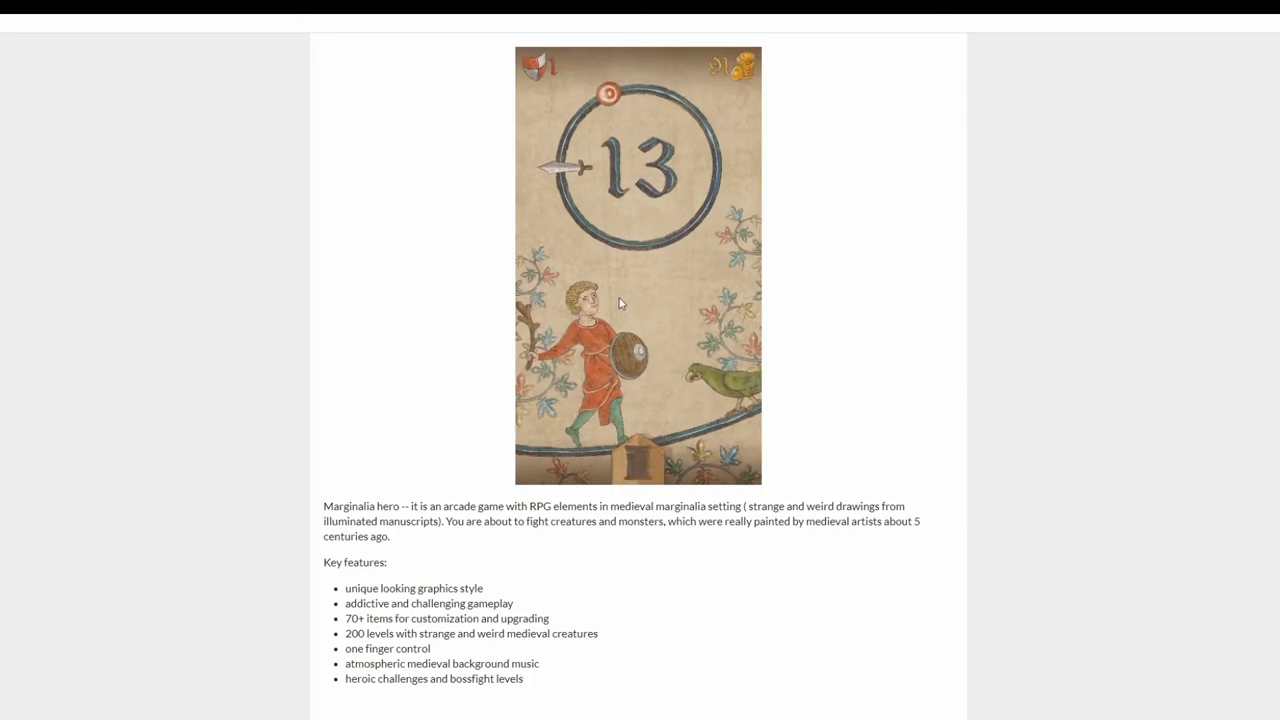
mouse_move(640, 458)
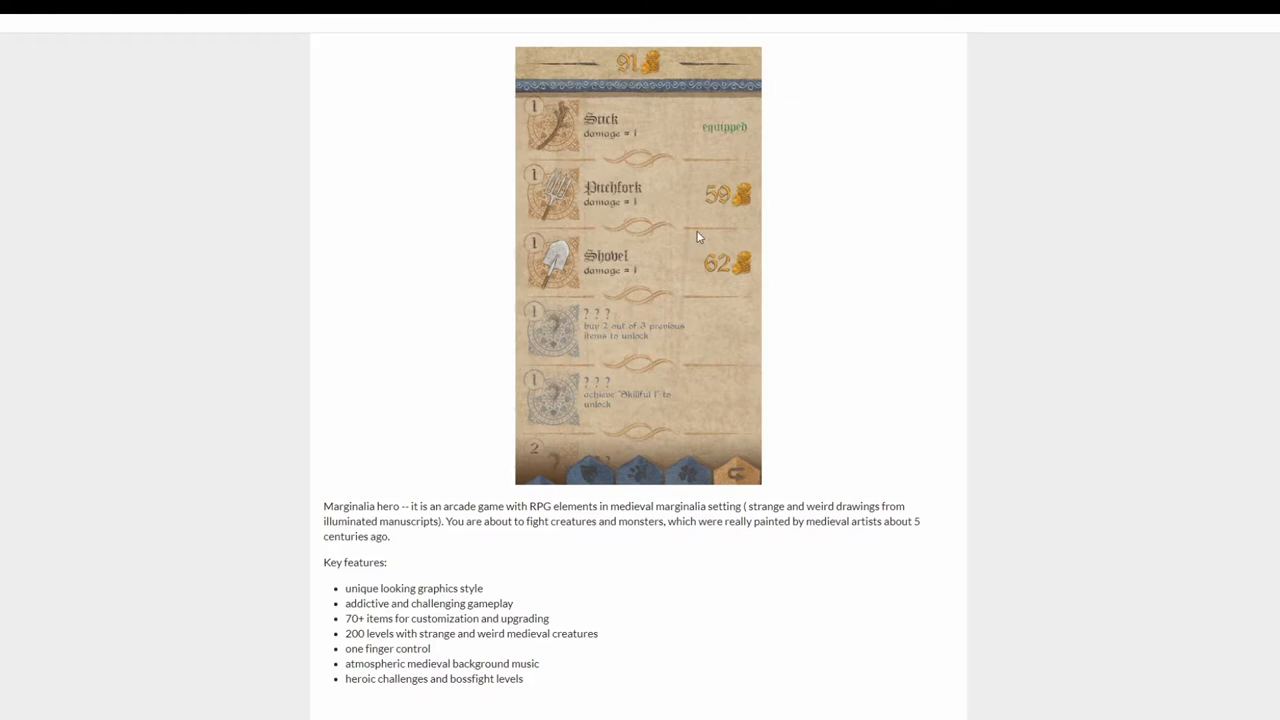
mouse_move(690, 320)
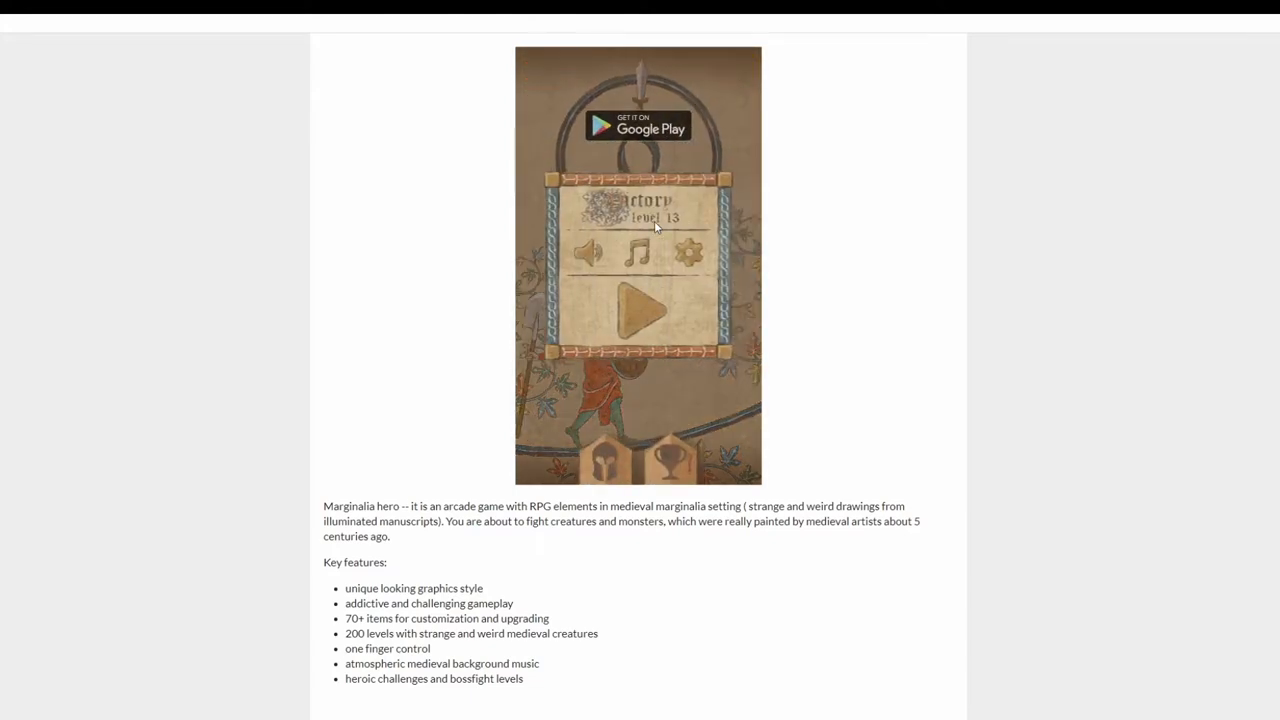
Continue from the level 13 Victory screen into the level 14 fight
left_click(638, 308)
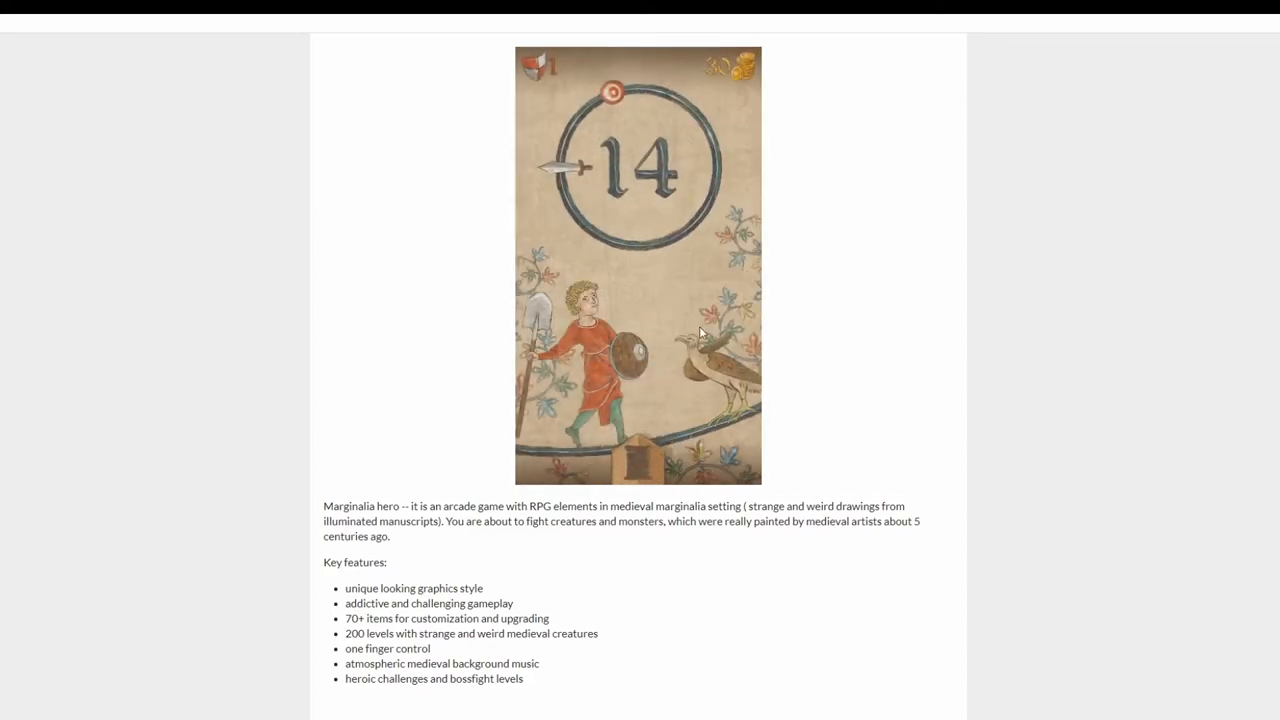
mouse_move(672, 384)
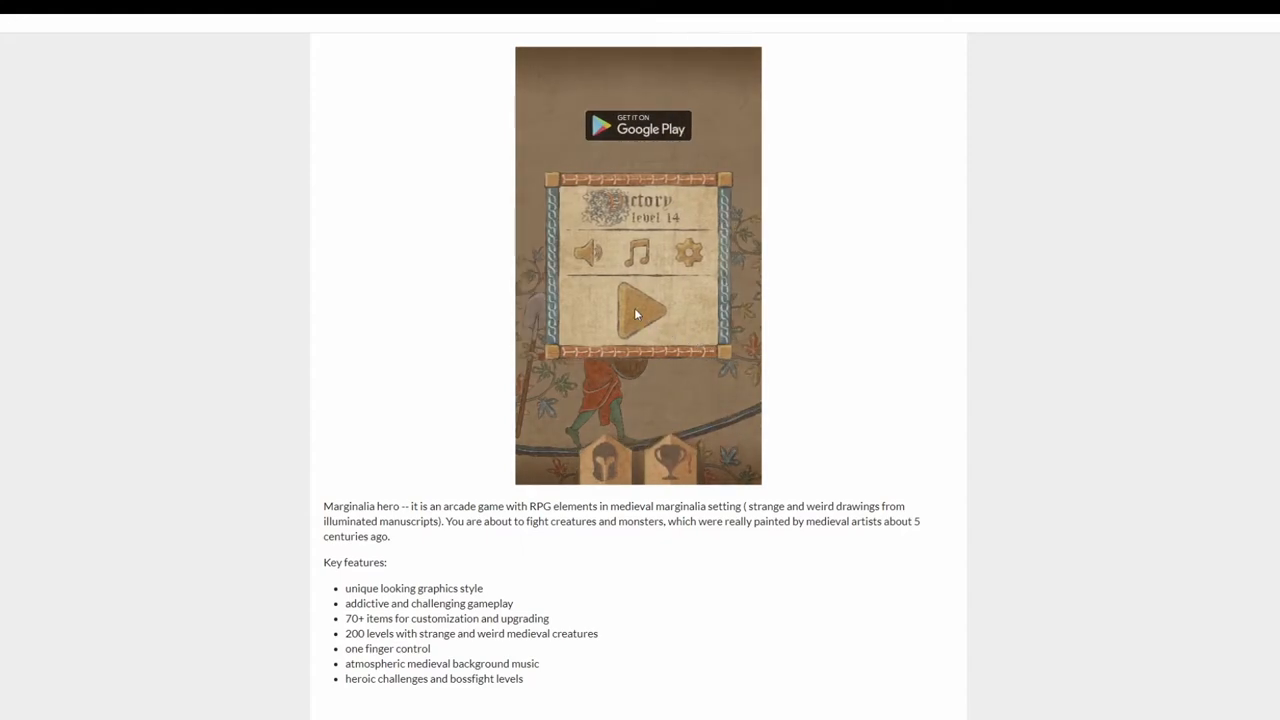
Continue from the level 14 Victory screen into level 15's charm tip
left_click(638, 310)
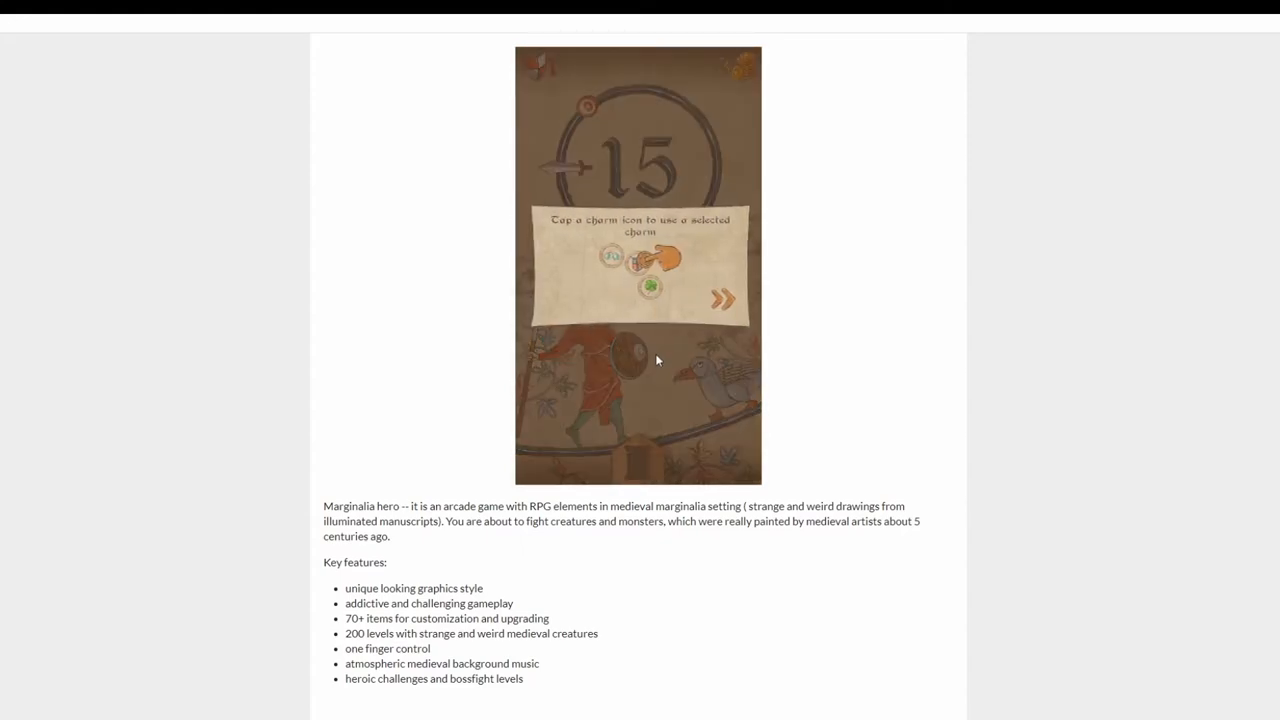
Dismiss the charm tip to start level 15, then retry it after dying
left_click(722, 298)
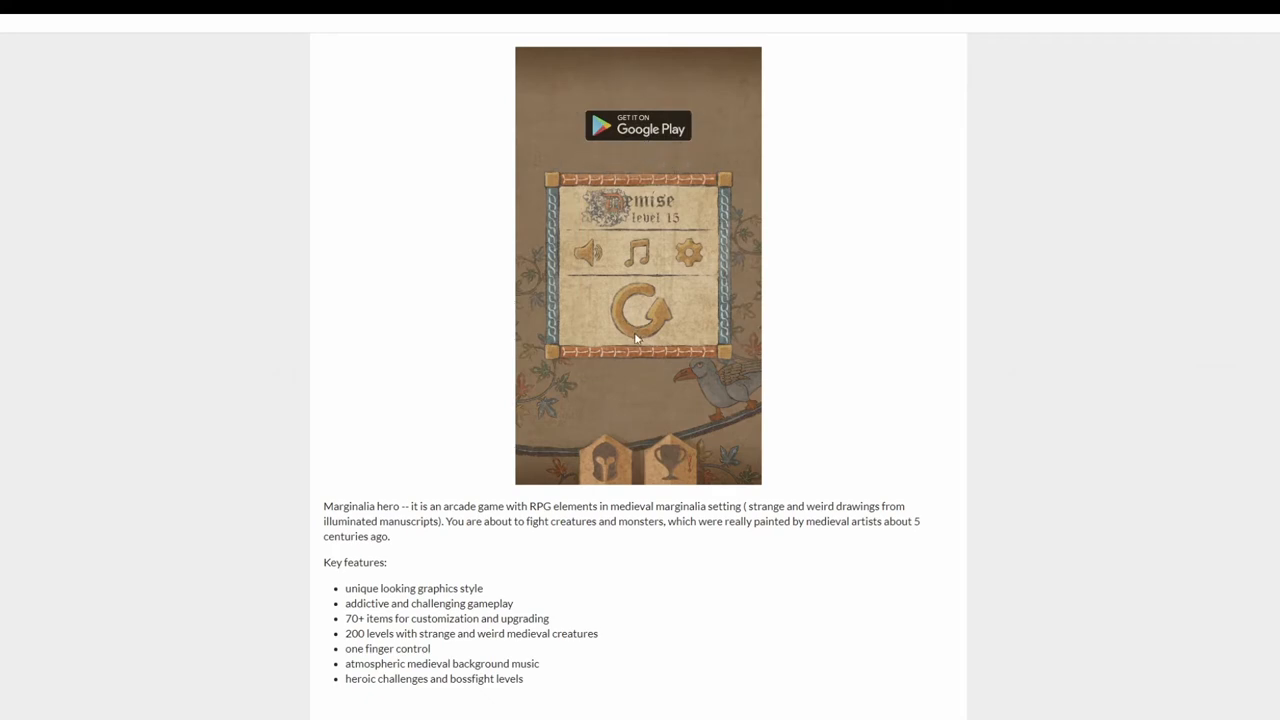
left_click(638, 310)
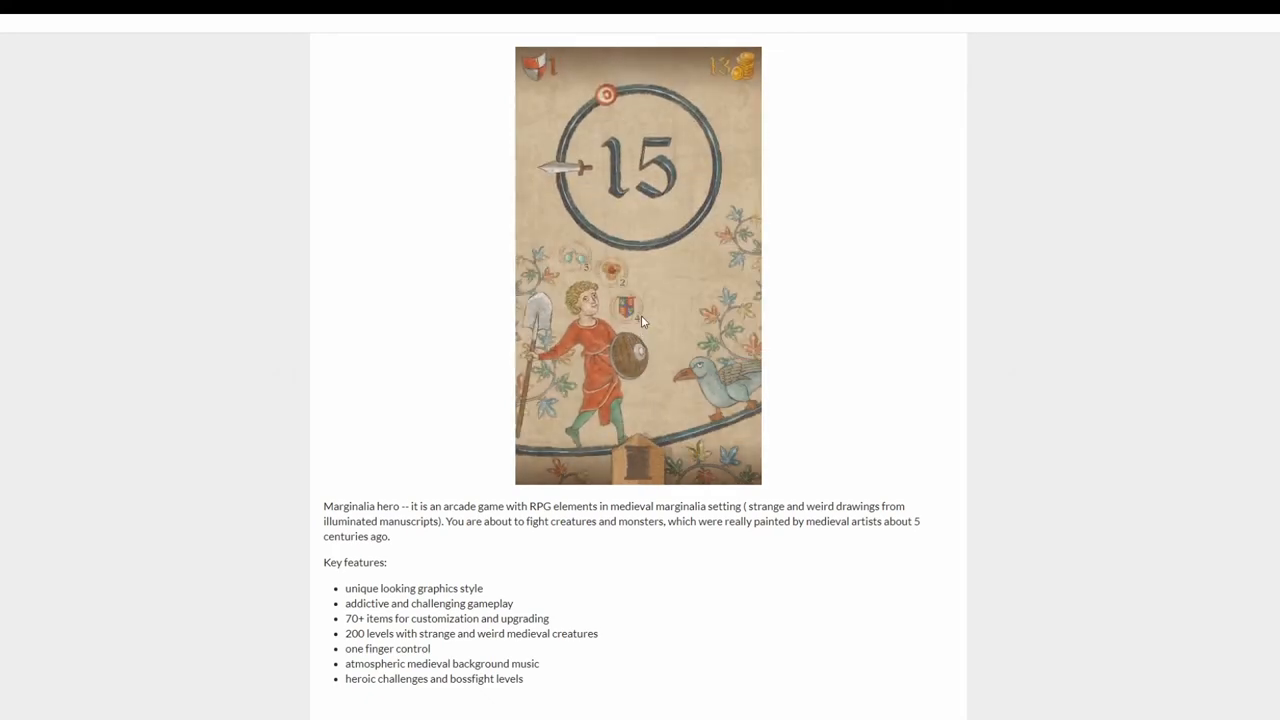
mouse_move(616, 280)
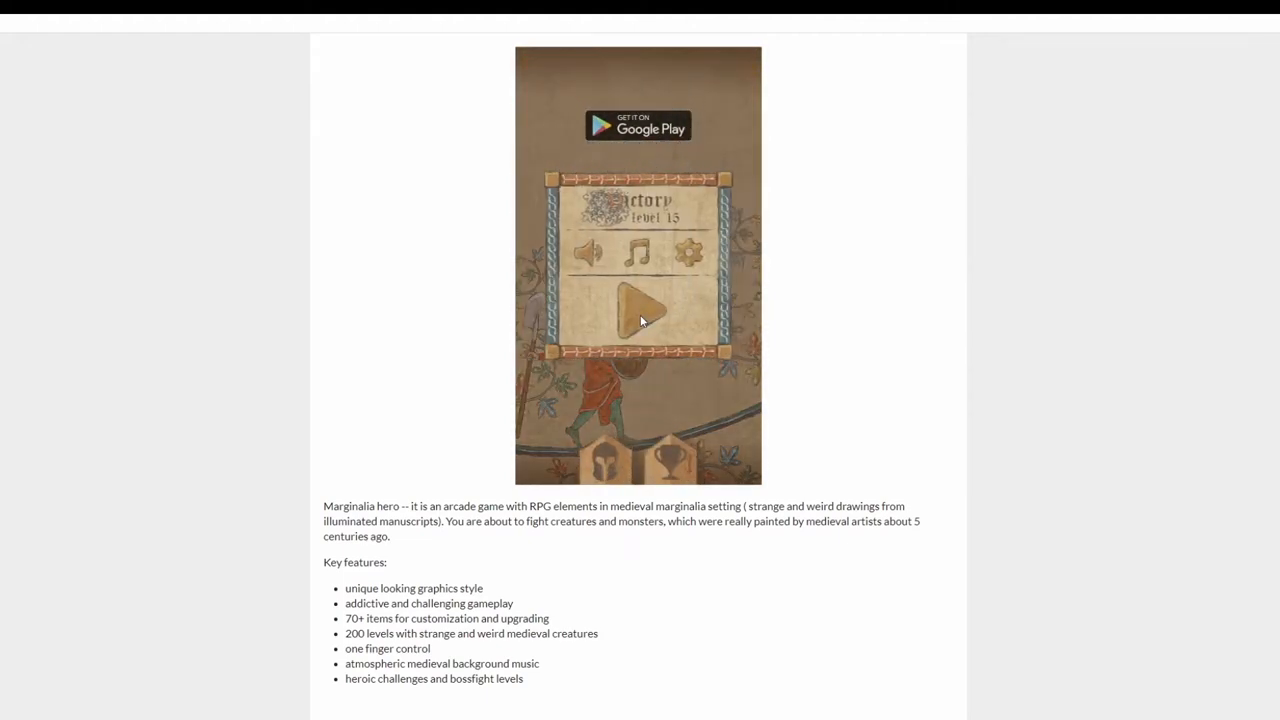
Continue from the level 15 Victory screen into level 16 with its daily gift offer
left_click(640, 304)
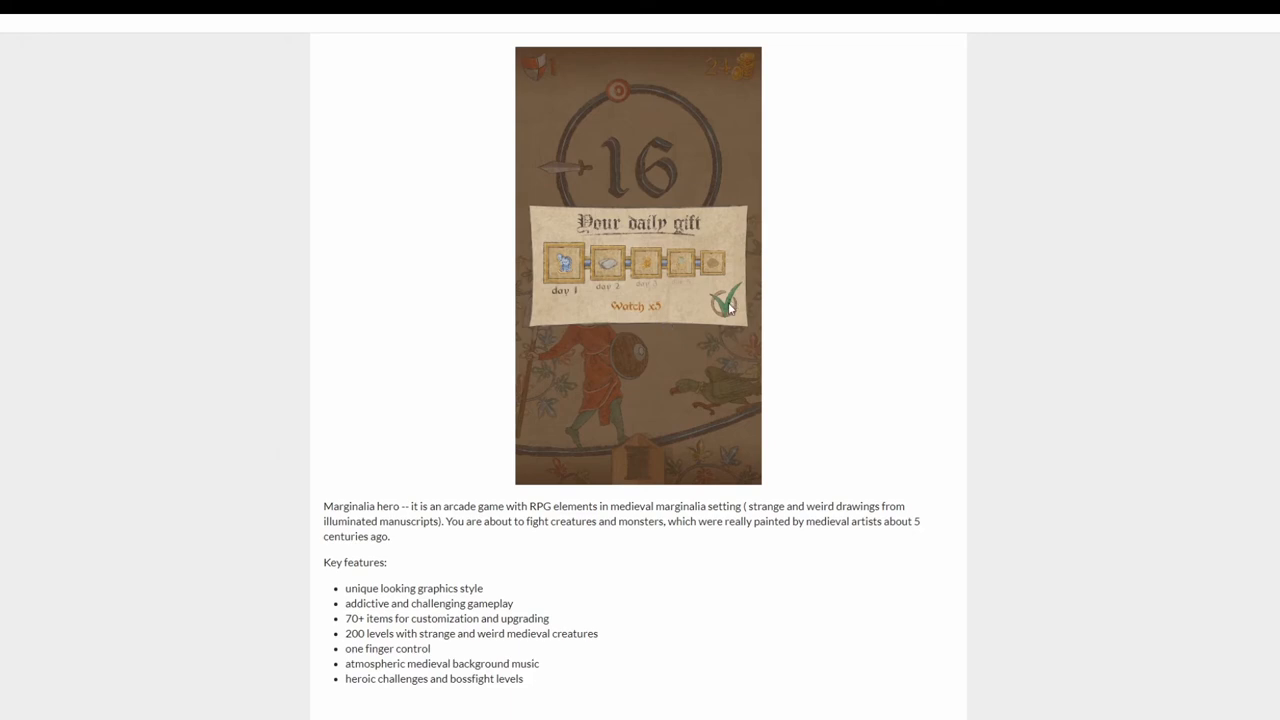
Collect the daily gift and claim the achievement reward of an unlocked item and 50 coins
left_click(724, 300)
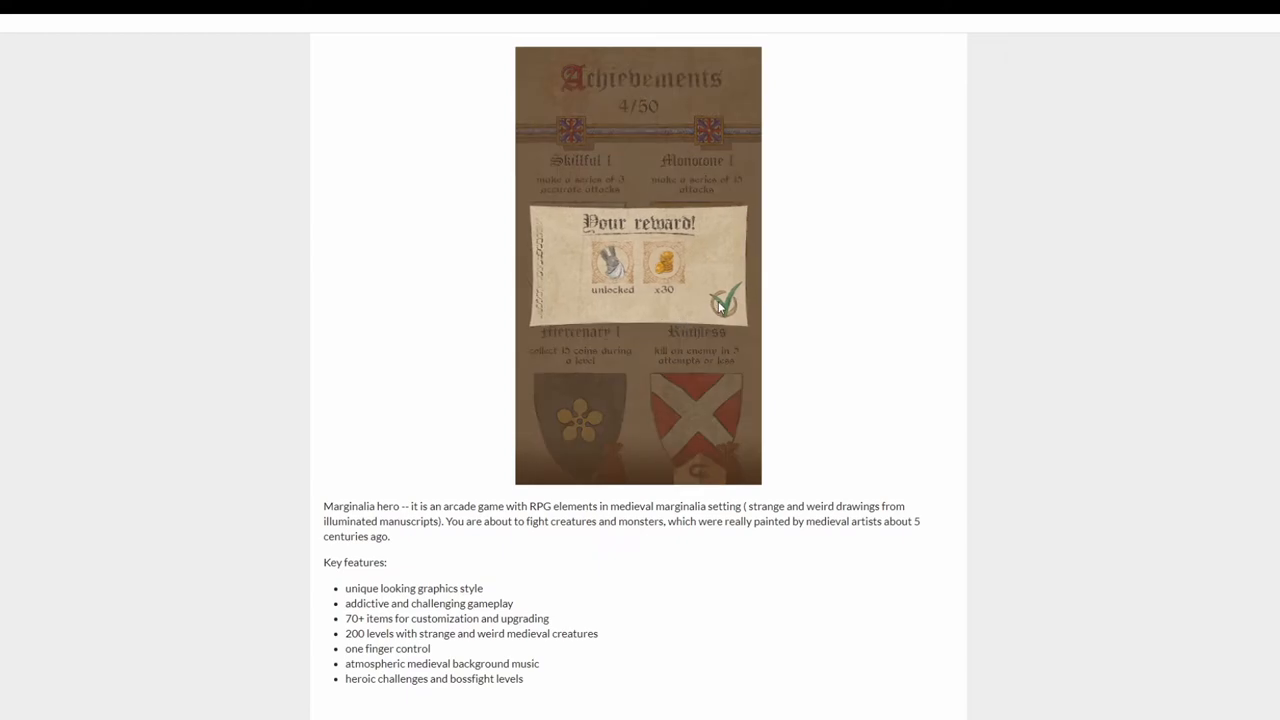
left_click(724, 300)
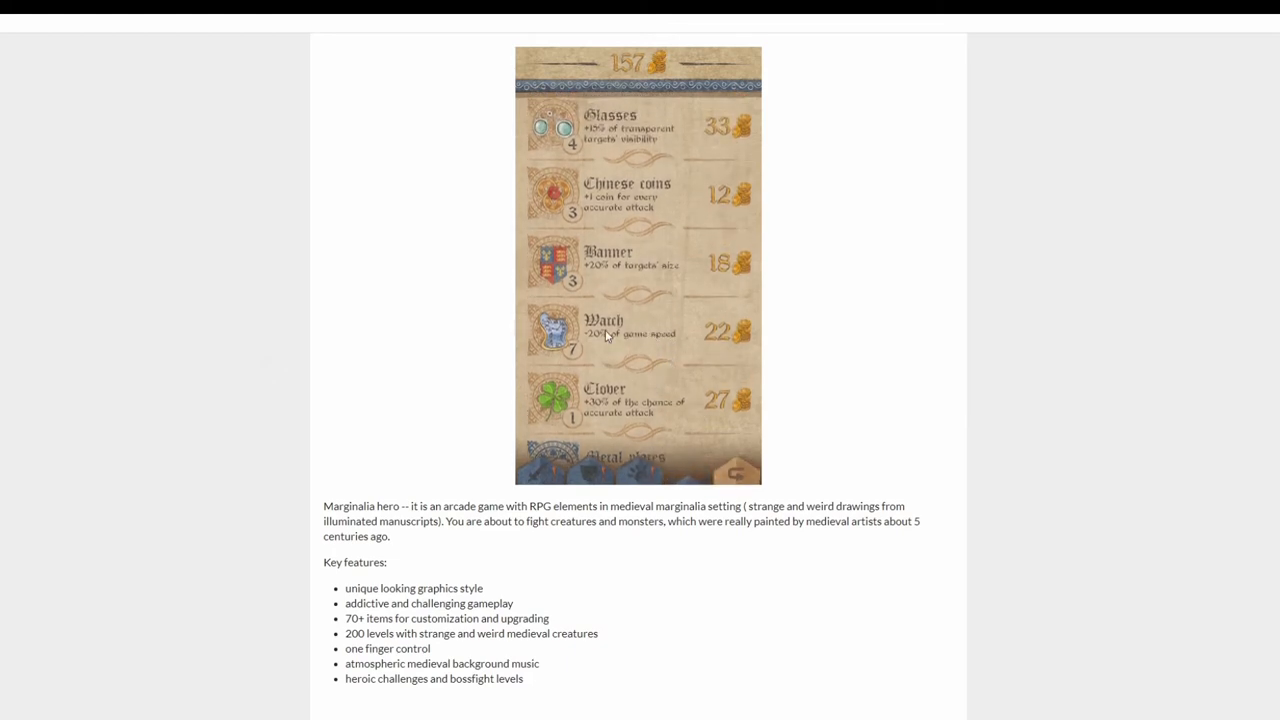
Browse down the shop list after buying the Watch and Clover charms
scroll("down", 3)
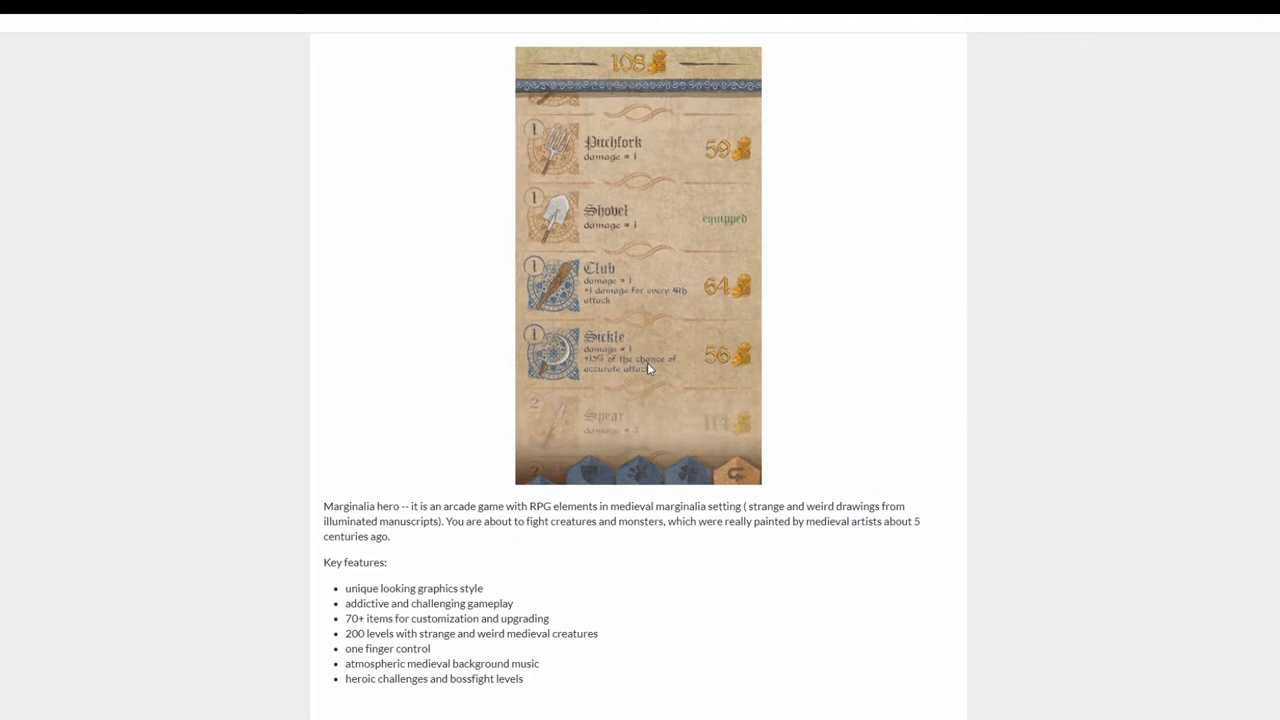
mouse_move(652, 476)
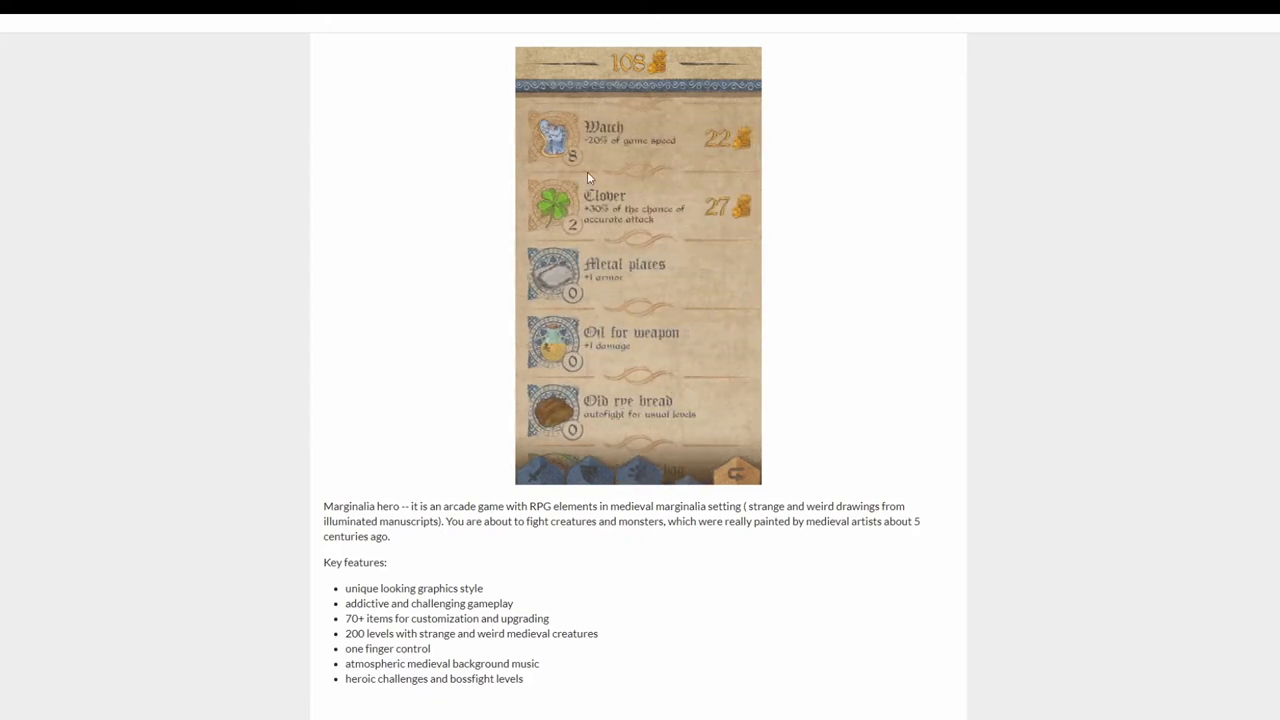
mouse_move(632, 470)
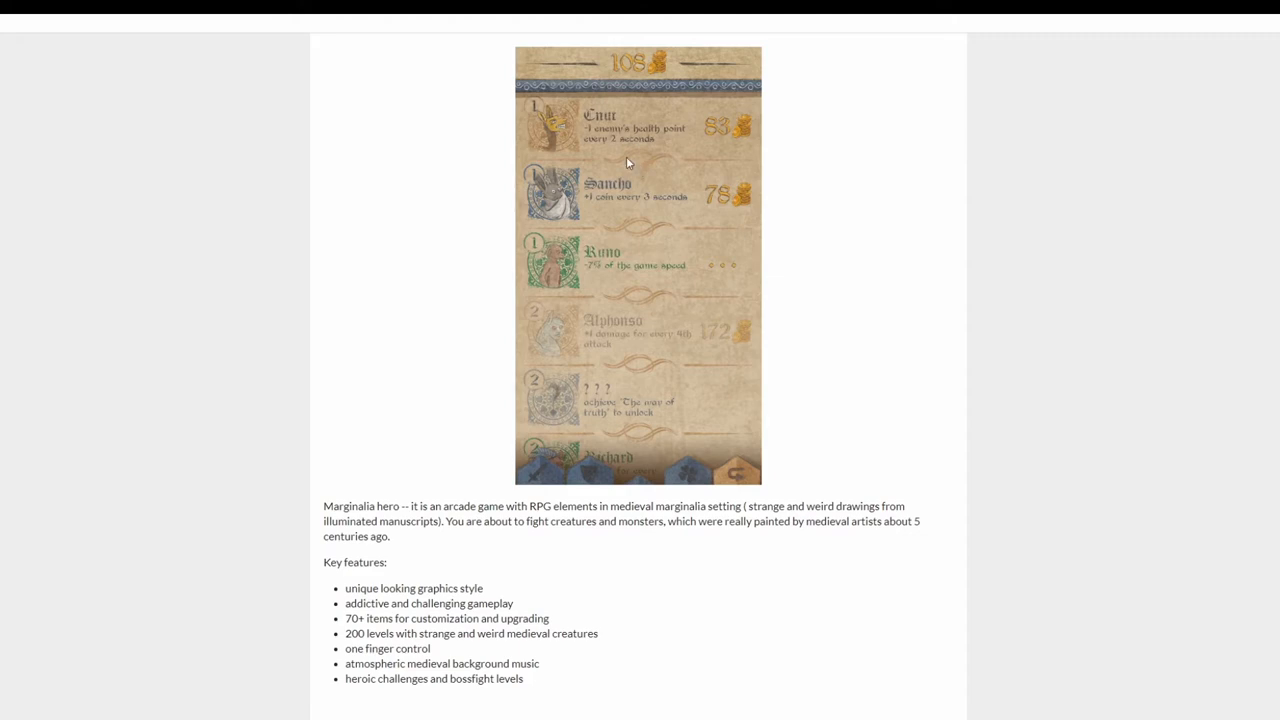
mouse_move(732, 138)
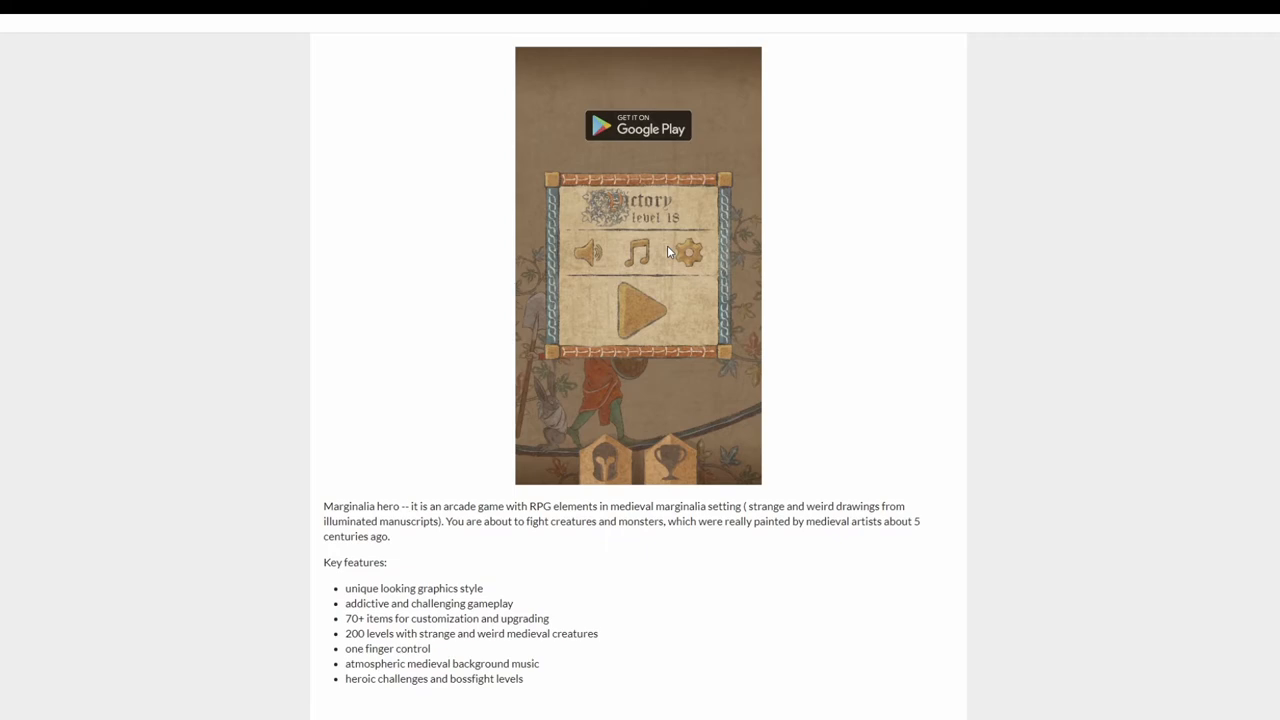
Continue from the victory screen into the next level, playing on toward level 20
left_click(638, 308)
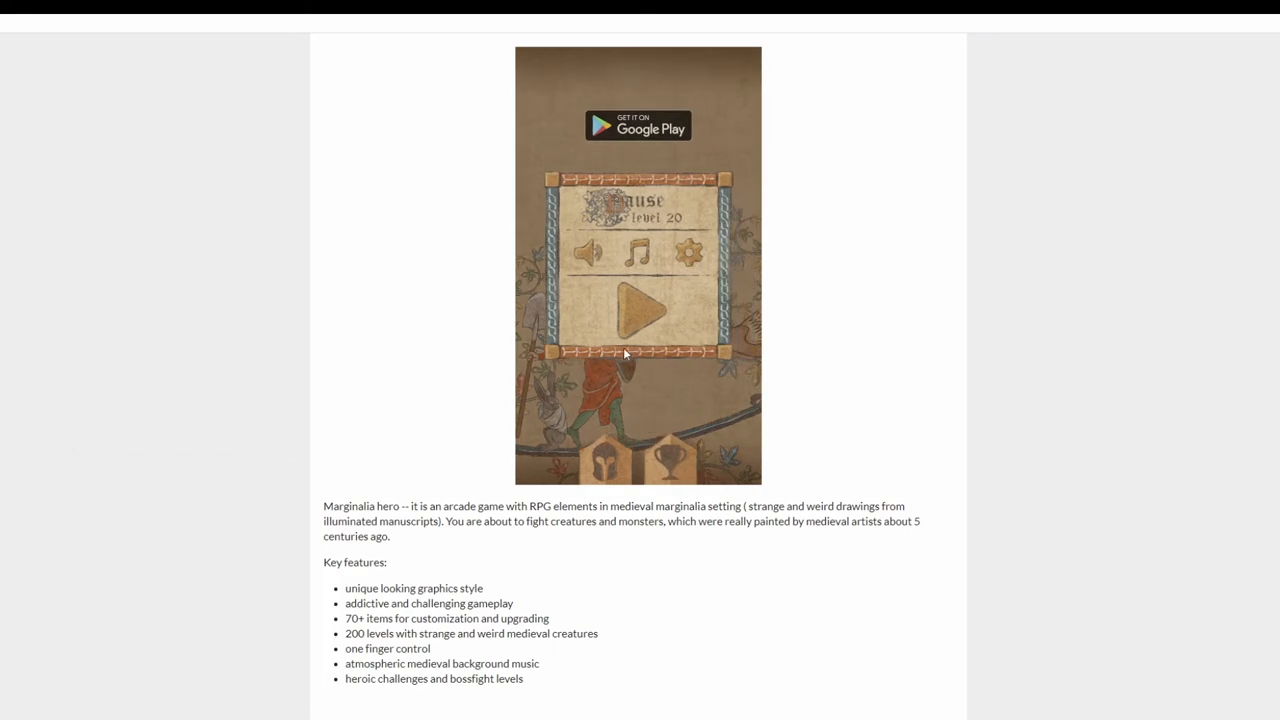
Leave the level 20 victory screen and start the level 21 fight against the green beast
left_click(638, 308)
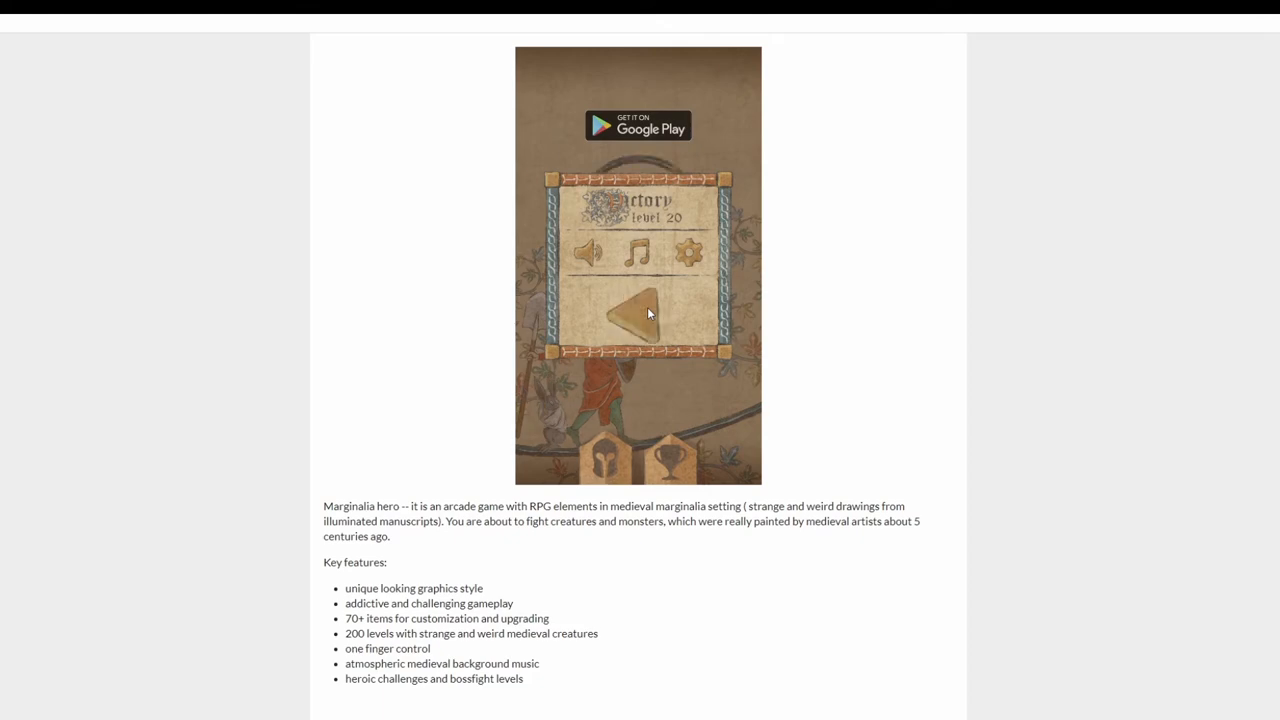
left_click(638, 312)
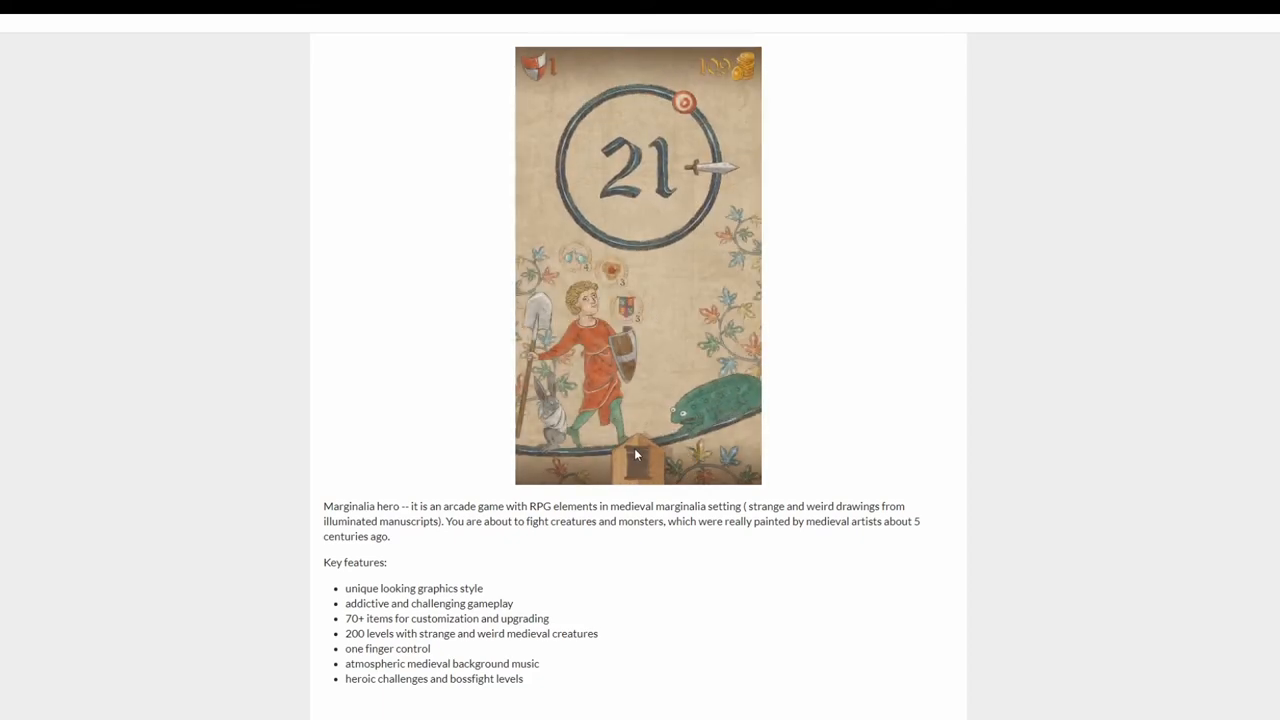
mouse_move(648, 308)
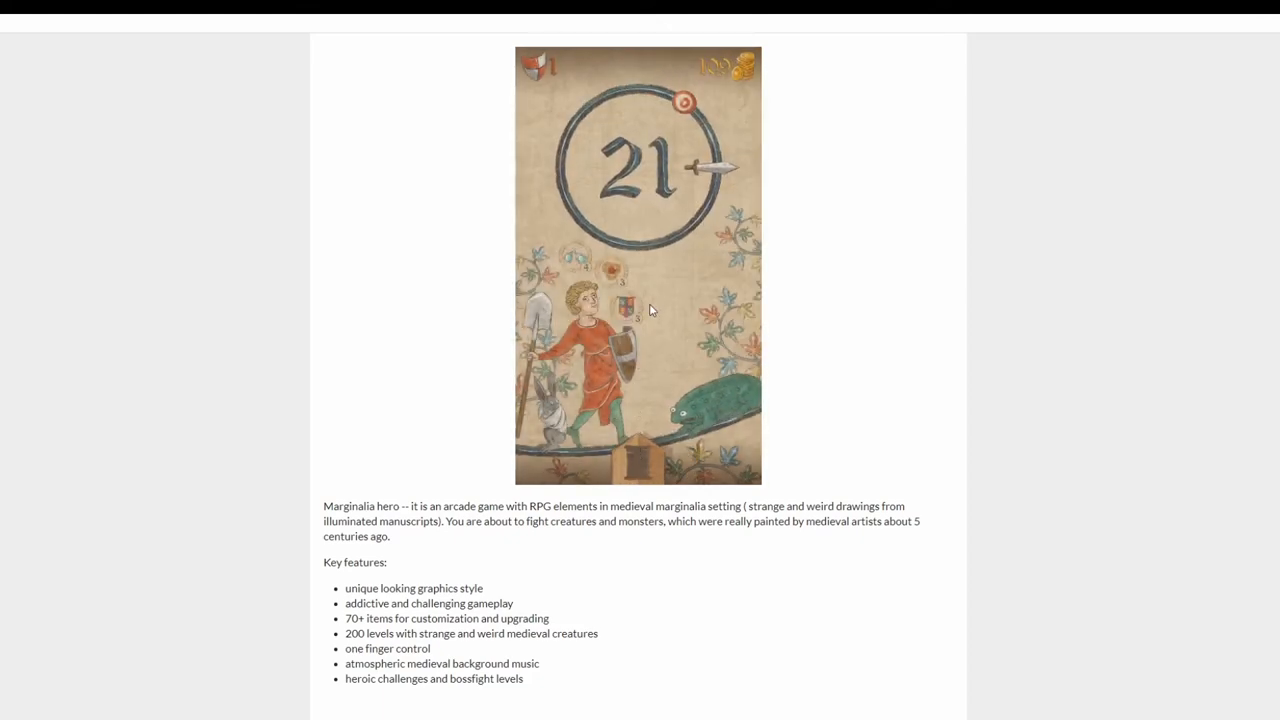
mouse_move(688, 250)
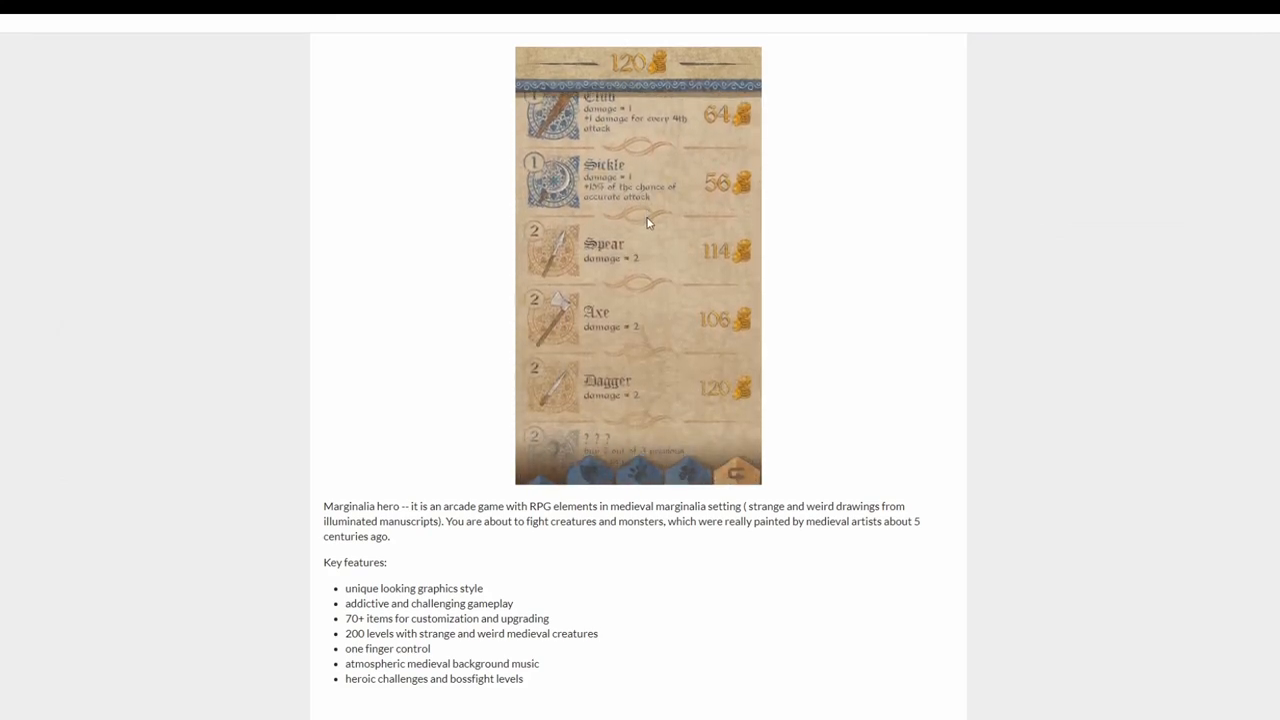
Browse the weapon shop list comparing Sickle, Spear, Axe and Dagger prices with 120 gold
scroll("down", 3)
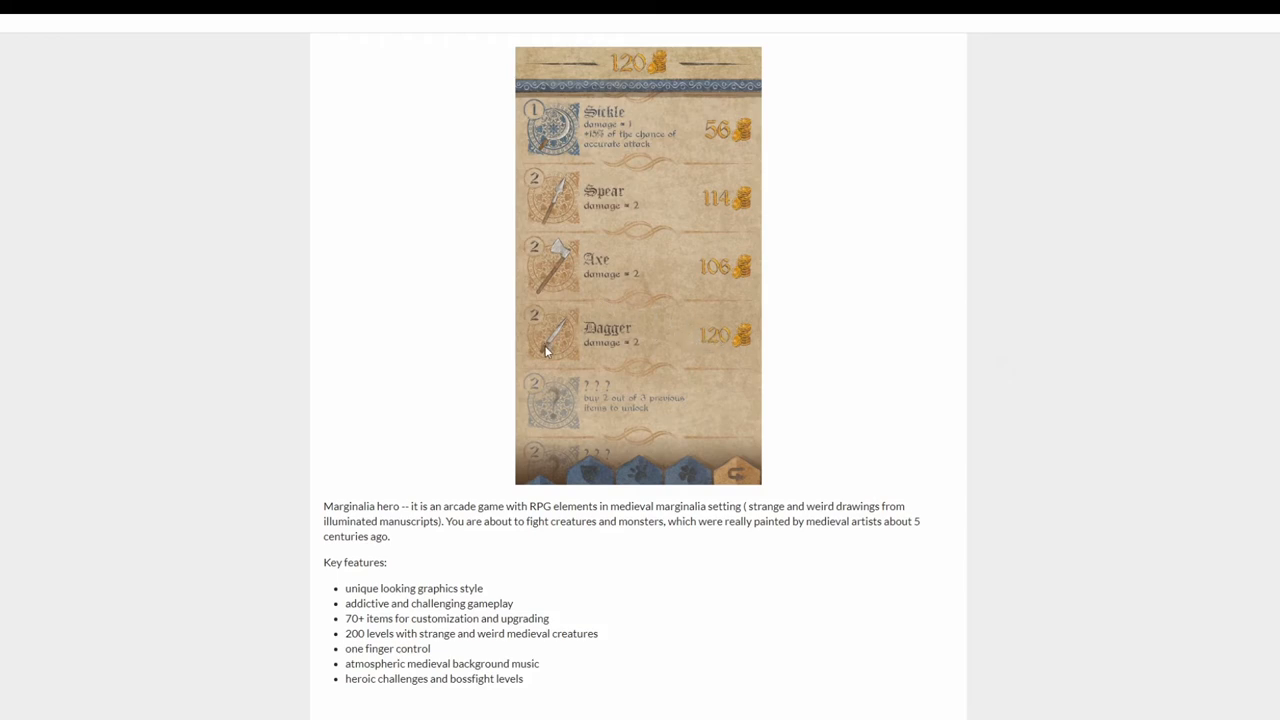
mouse_move(560, 276)
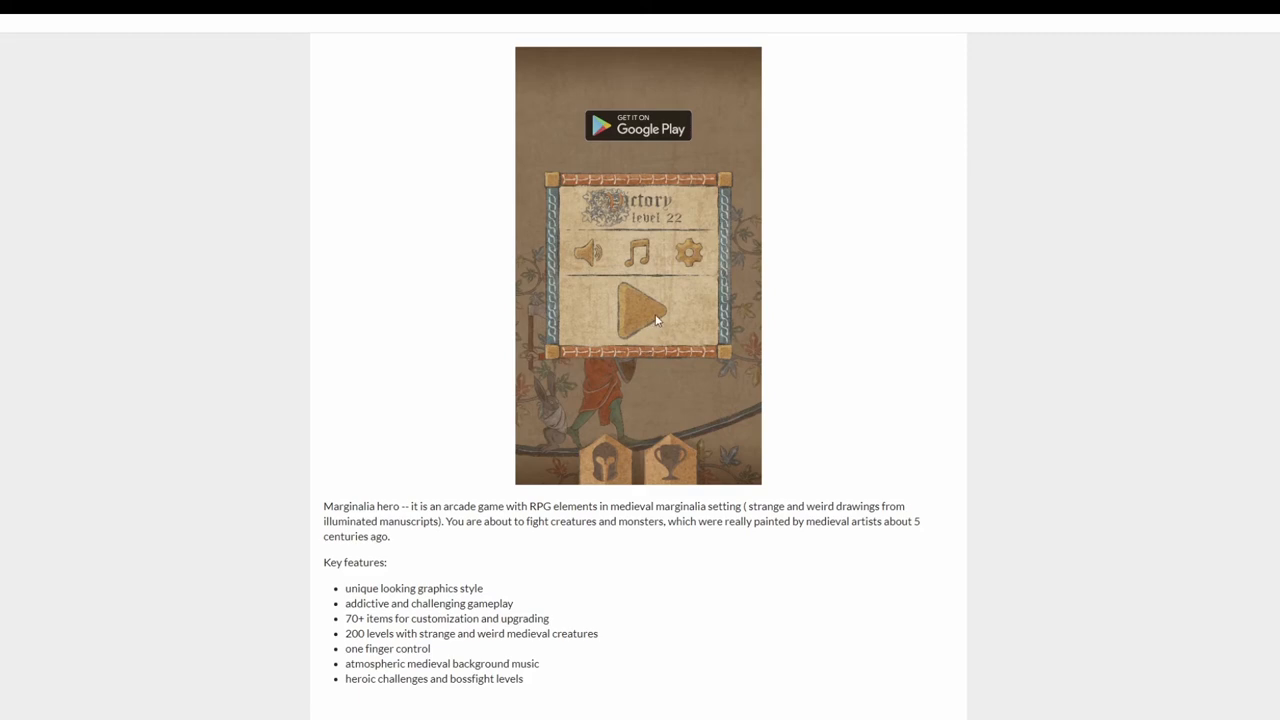
mouse_move(662, 308)
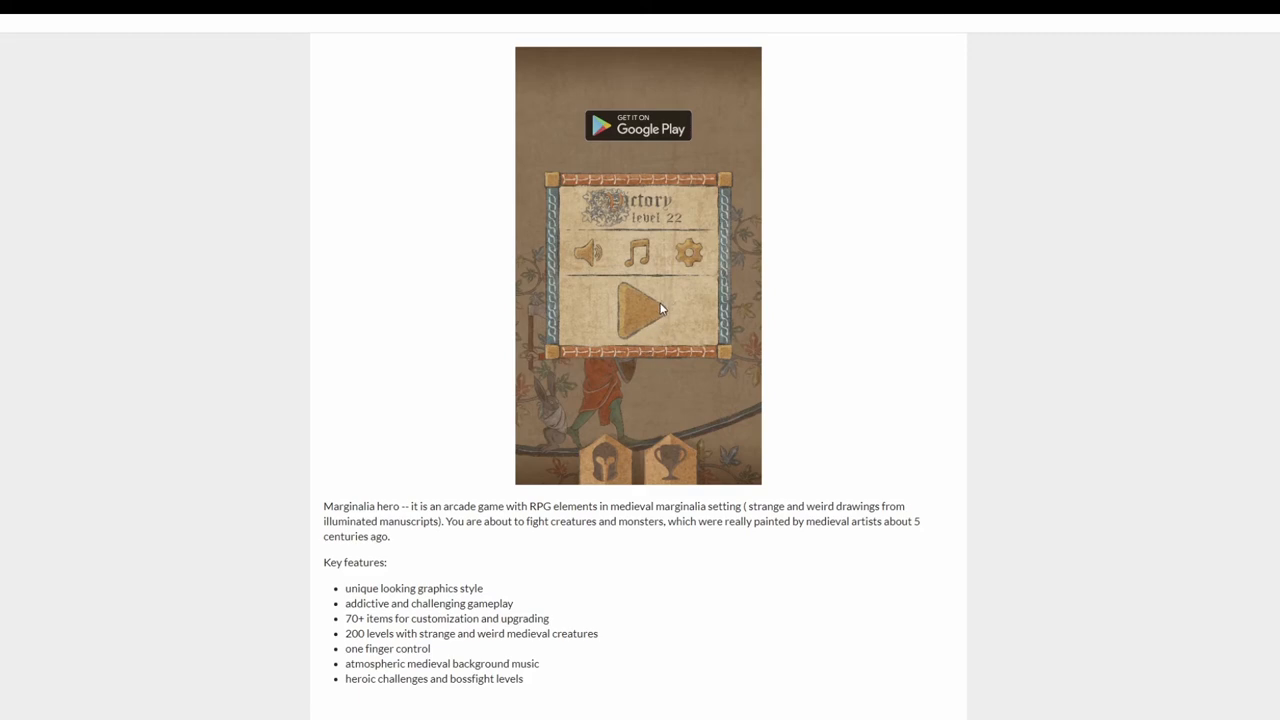
Start level 23 from the level 22 victory screen, win it, and launch level 24
left_click(638, 308)
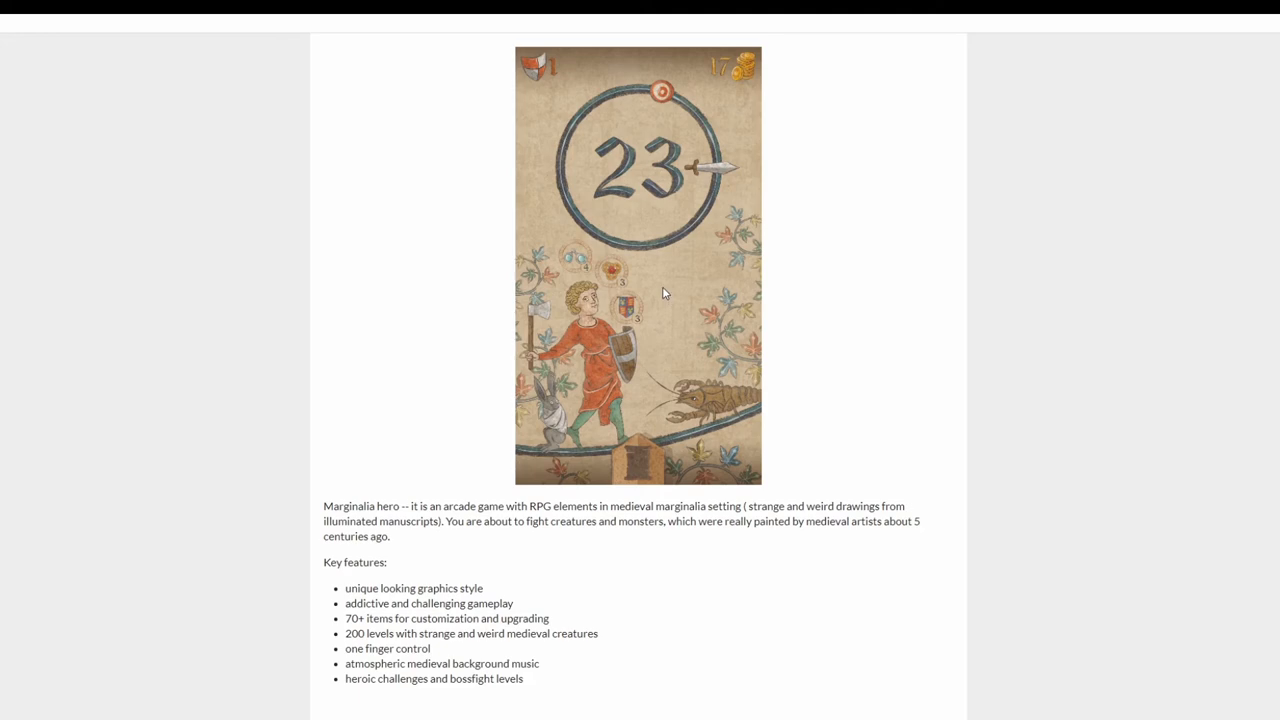
mouse_move(664, 284)
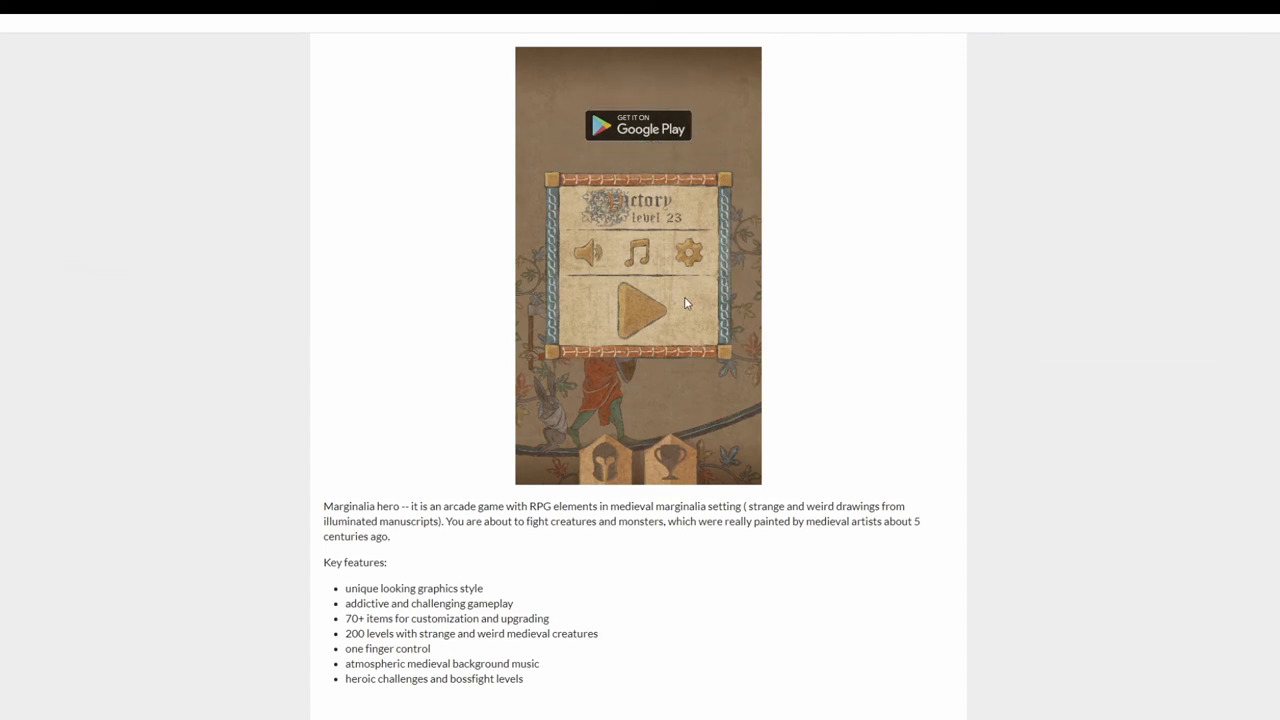
left_click(638, 304)
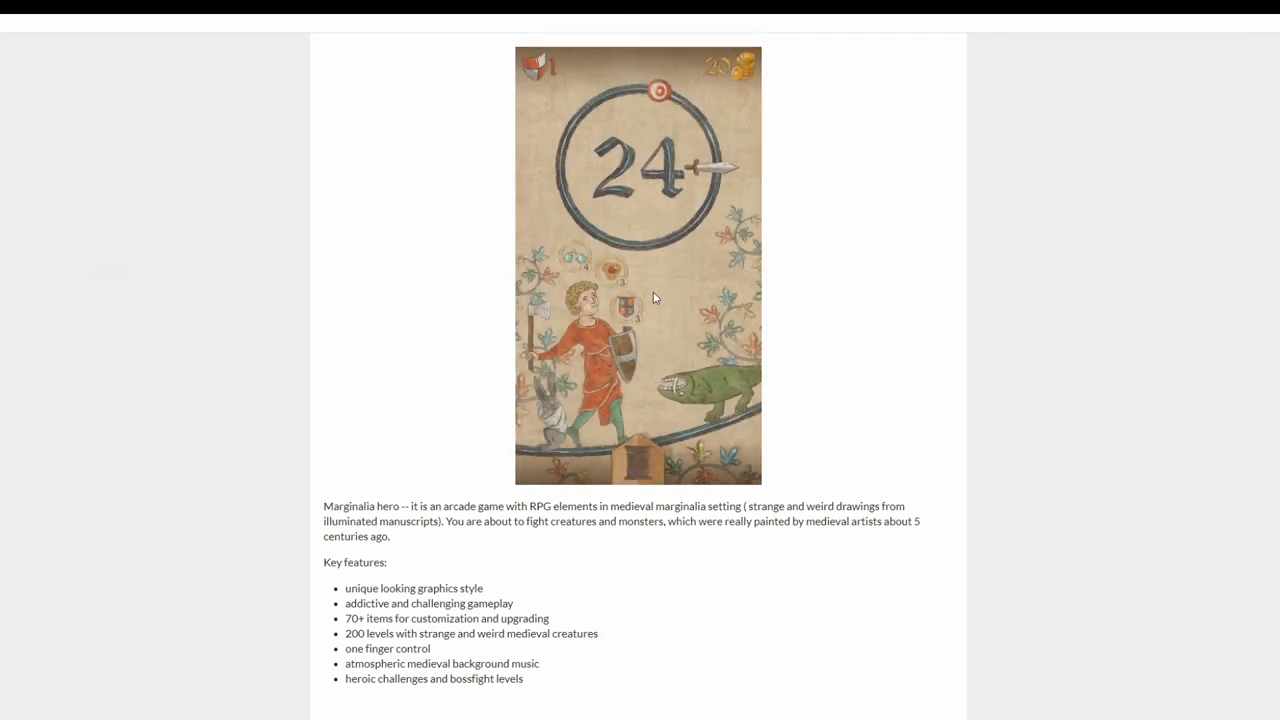
mouse_move(658, 292)
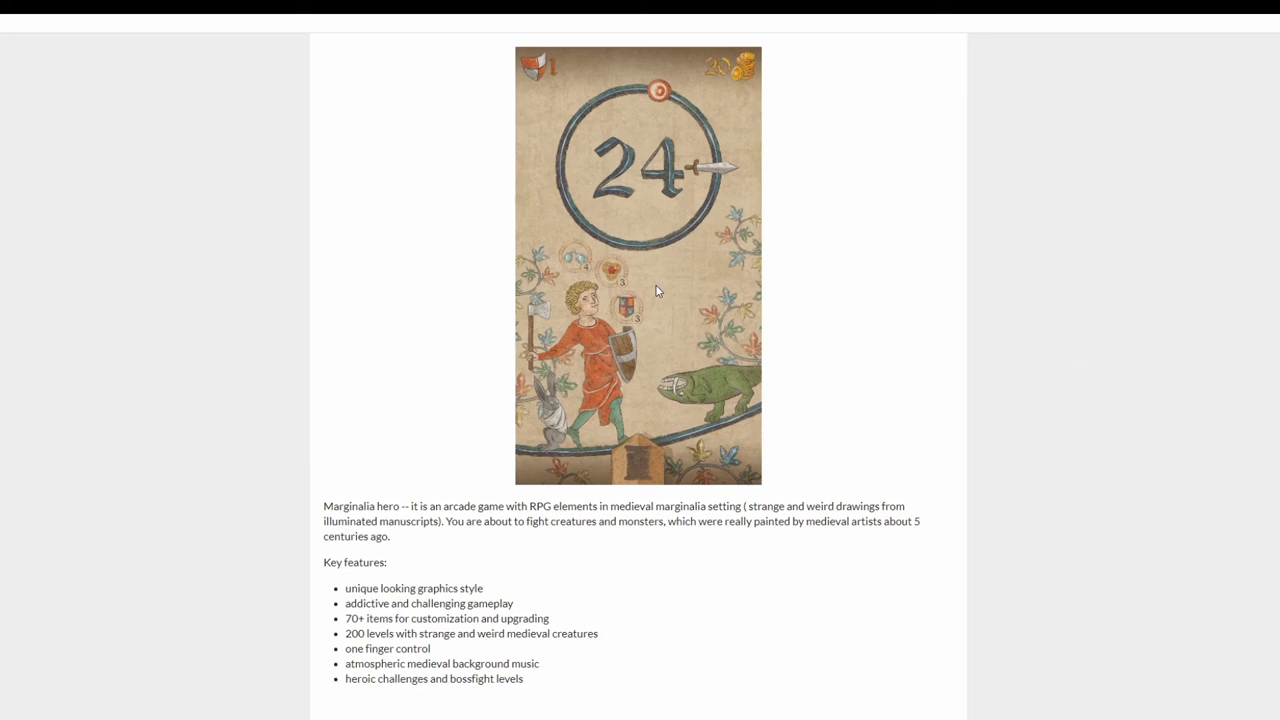
mouse_move(686, 294)
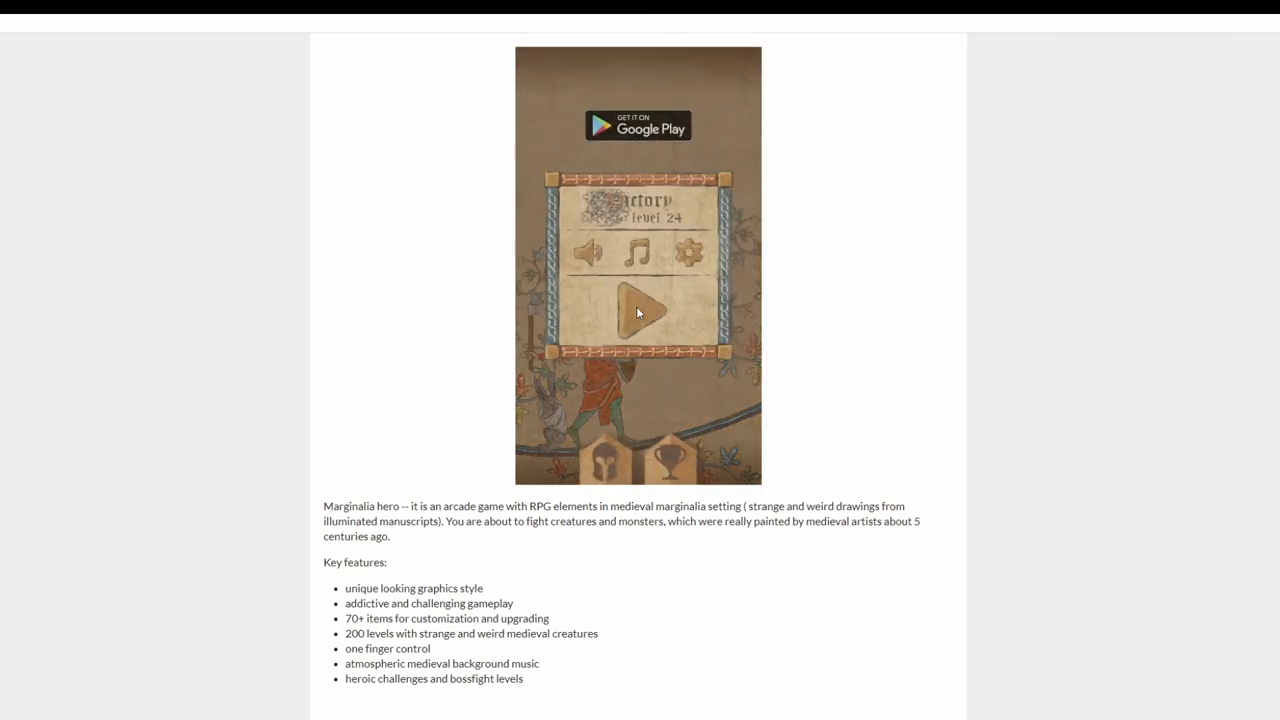
Start level 25, lose it, and retry from the Demise screen
left_click(638, 312)
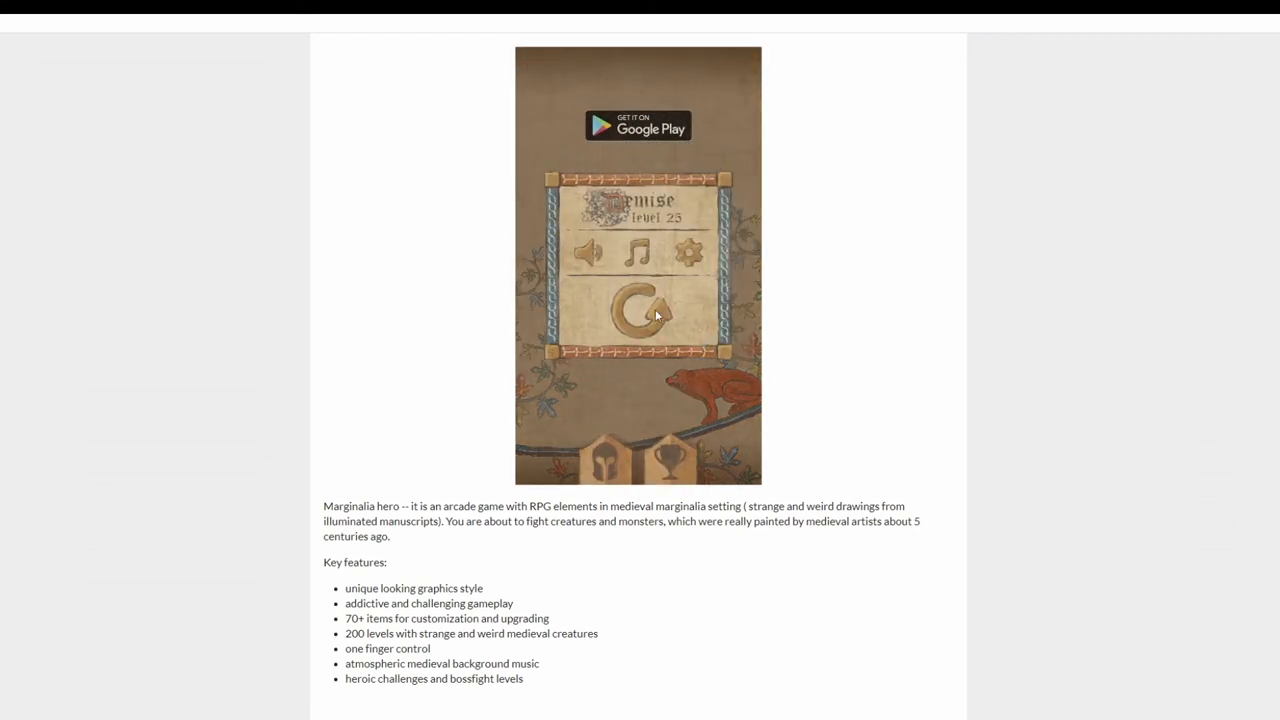
left_click(638, 312)
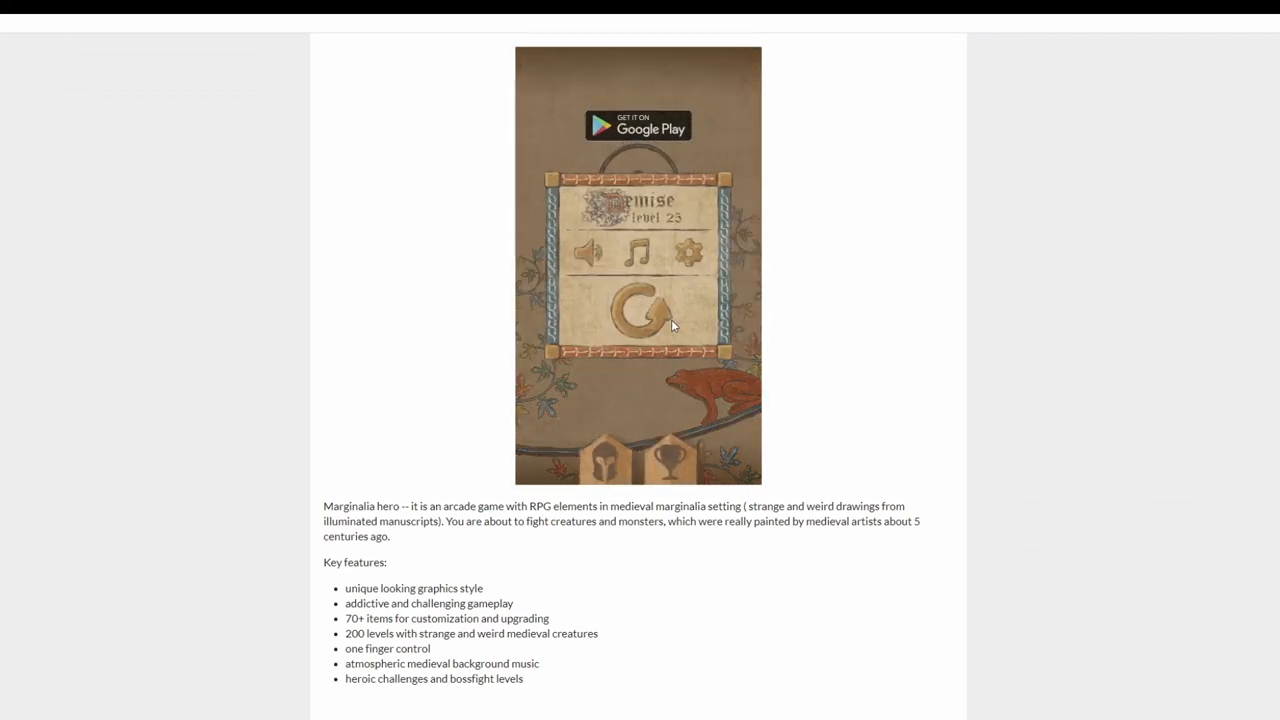
left_click(638, 310)
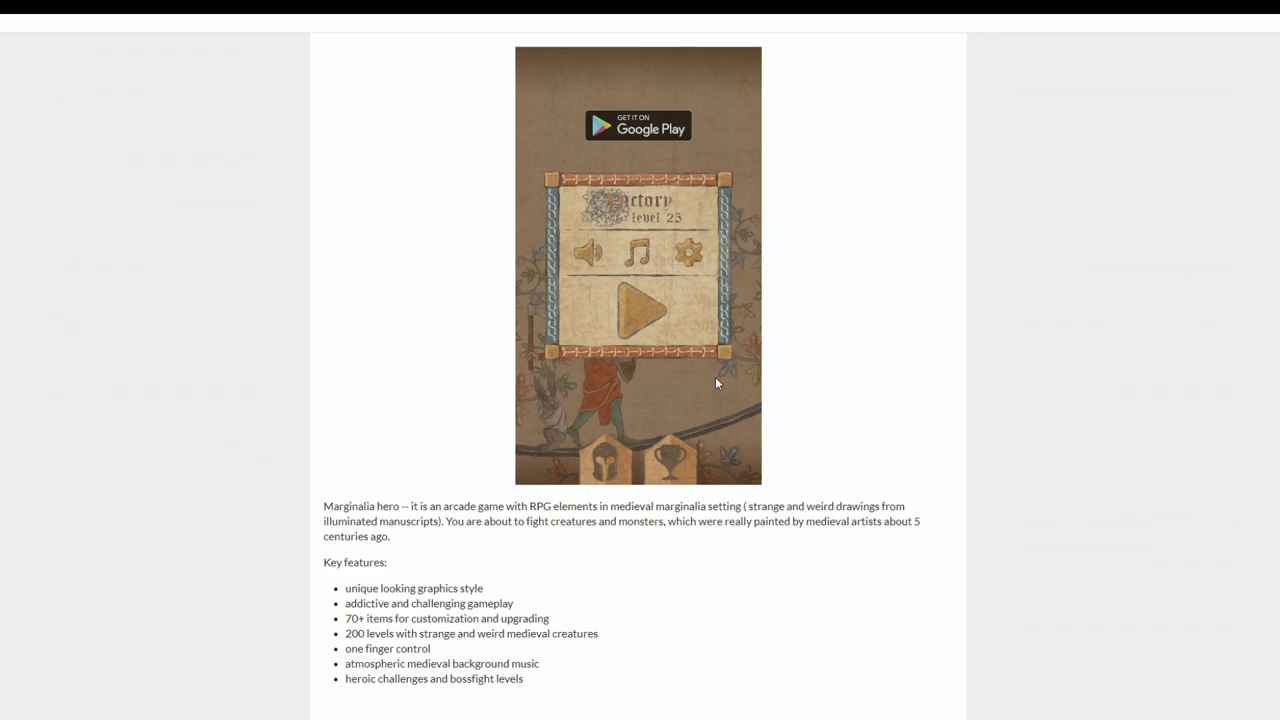
mouse_move(712, 224)
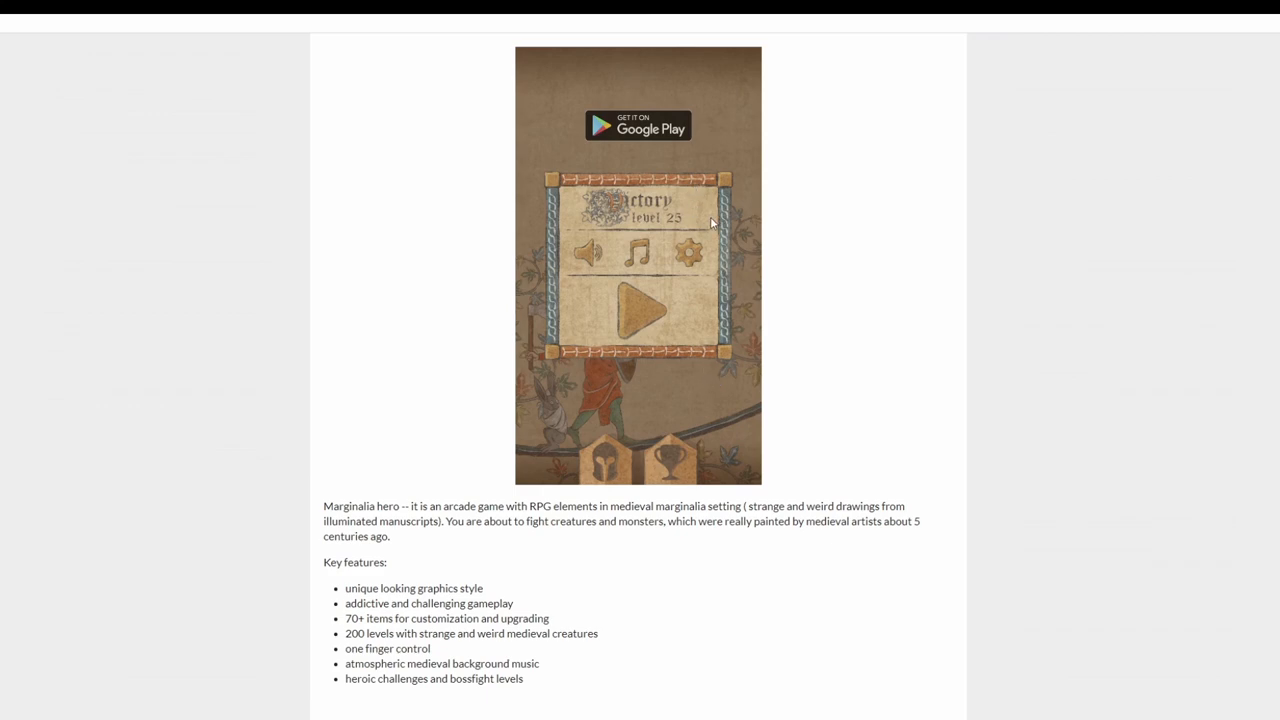
mouse_move(582, 430)
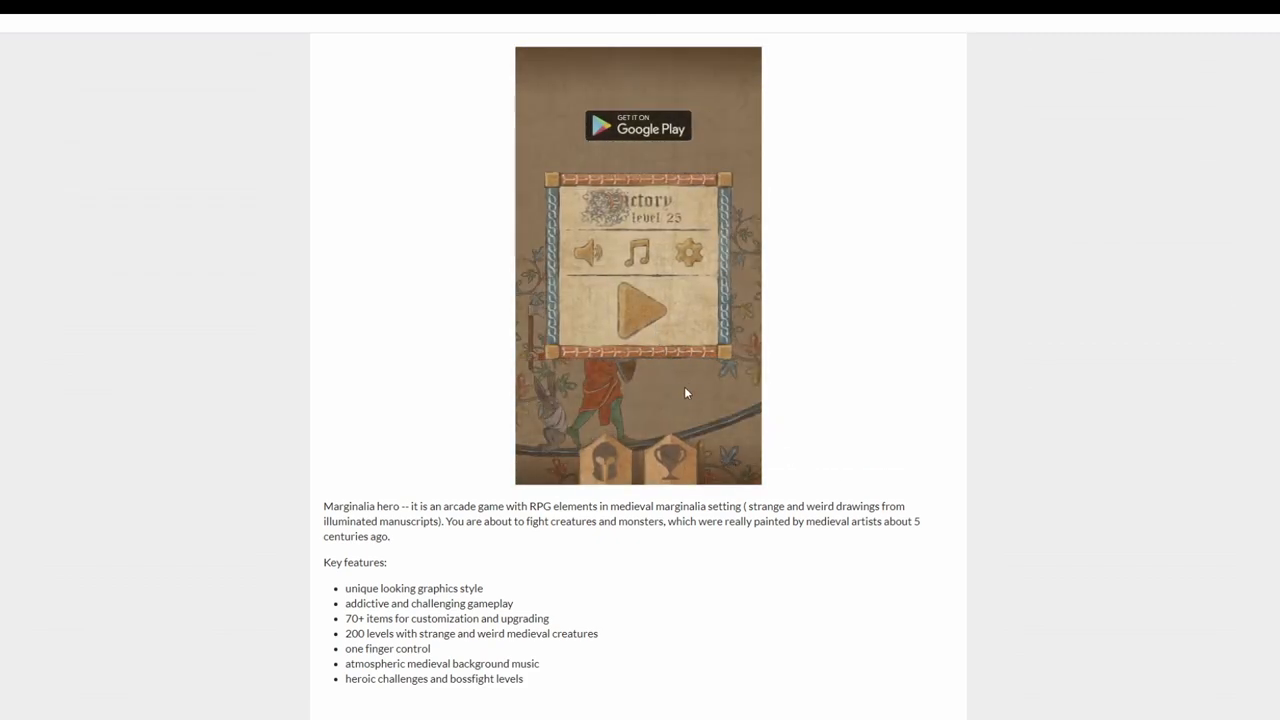
Start level 26 from the level 25 victory screen
left_click(638, 308)
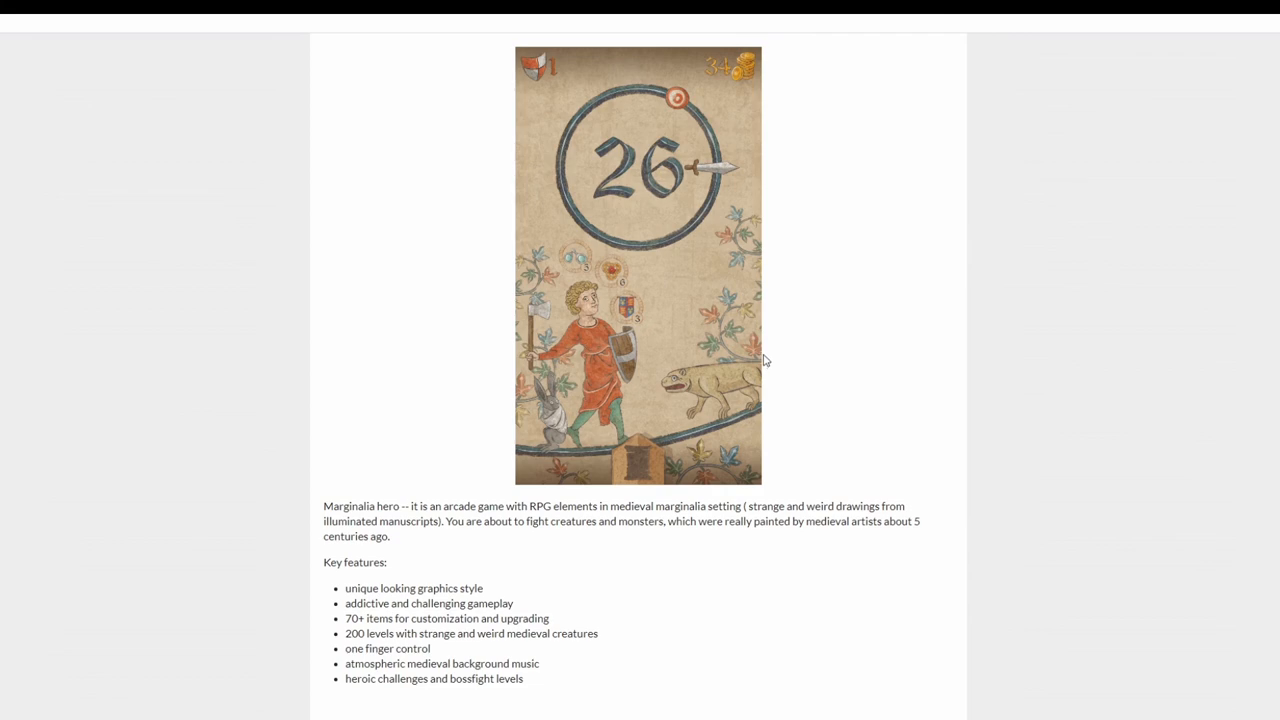
mouse_move(660, 312)
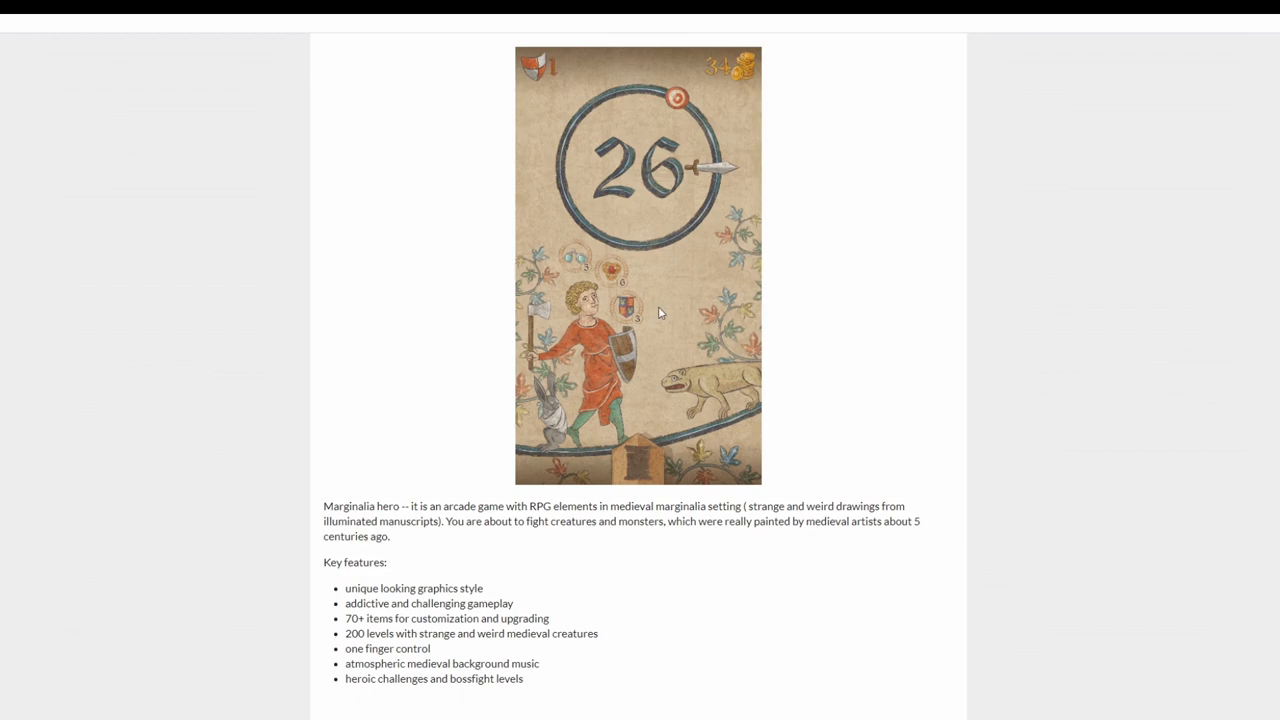
mouse_move(652, 310)
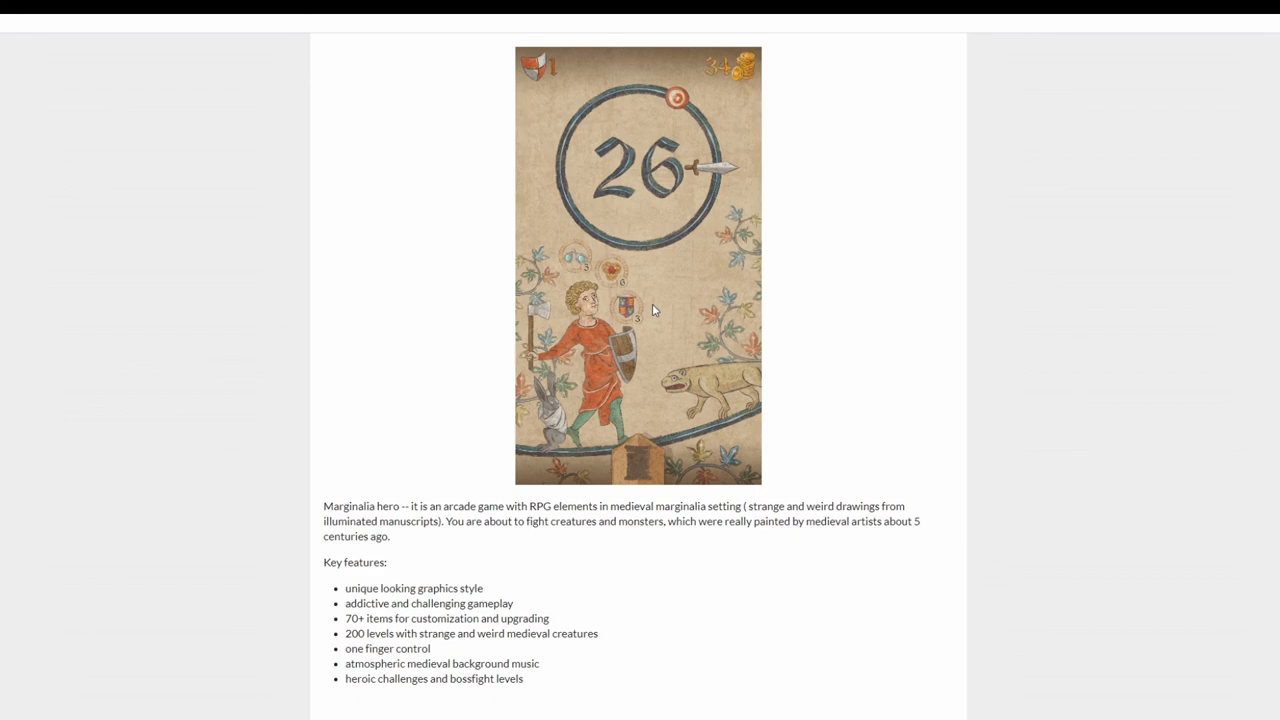
mouse_move(652, 310)
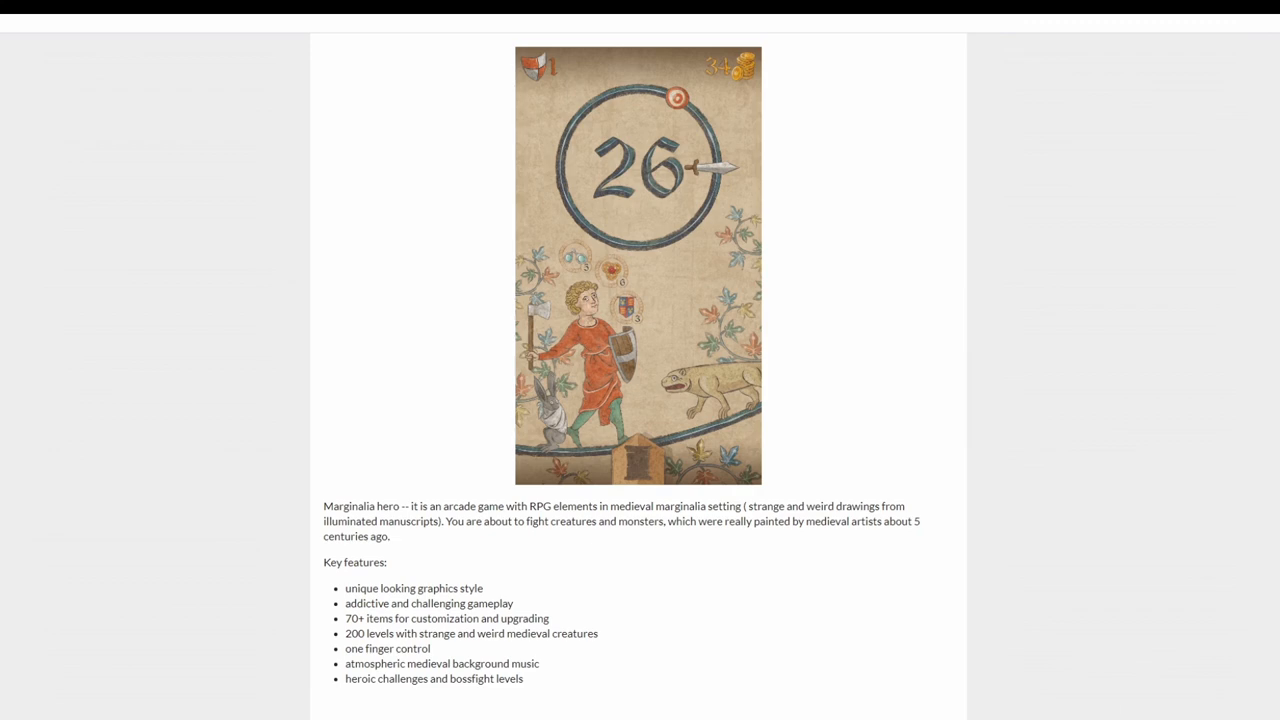